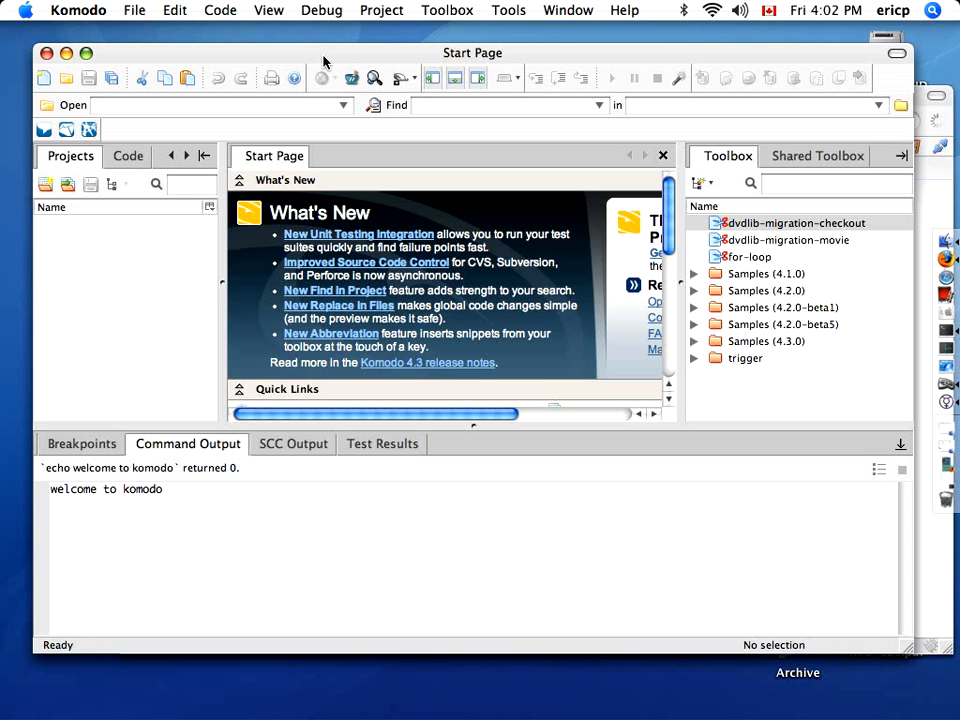
Step: Create a Ruby on Rails project named movielib in the demos/movielib folder with a MySQL database
click(134, 10)
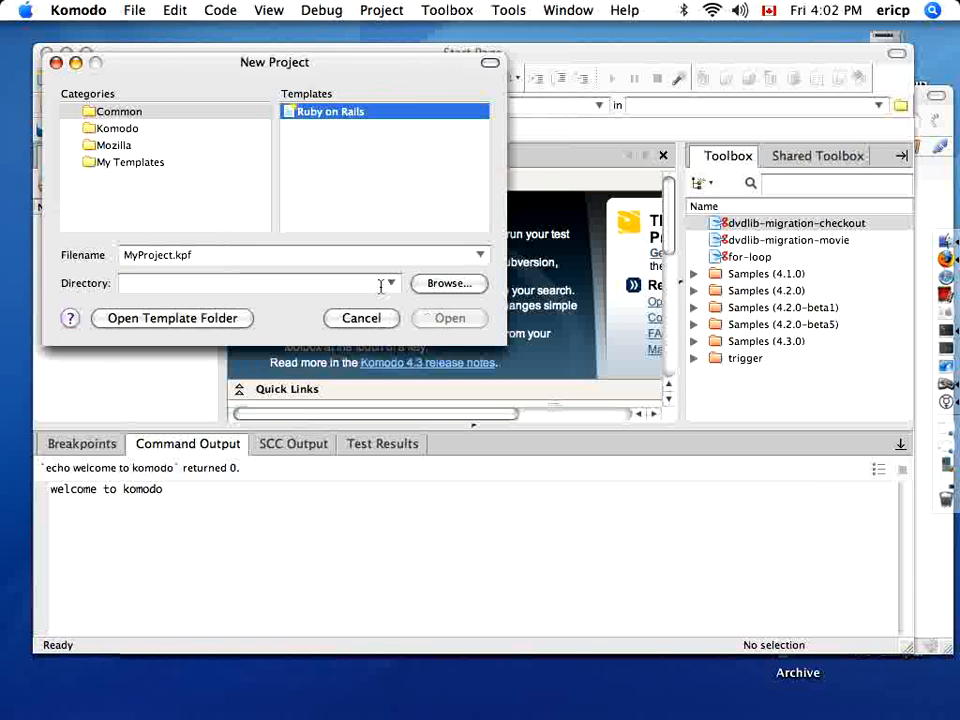
click(388, 284)
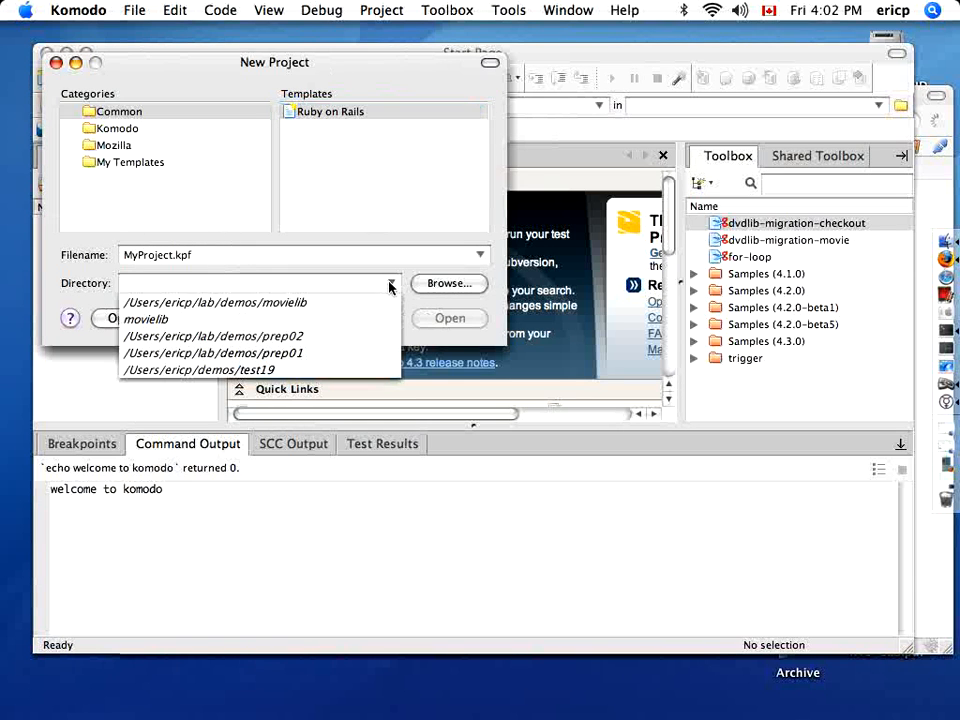
click(212, 302)
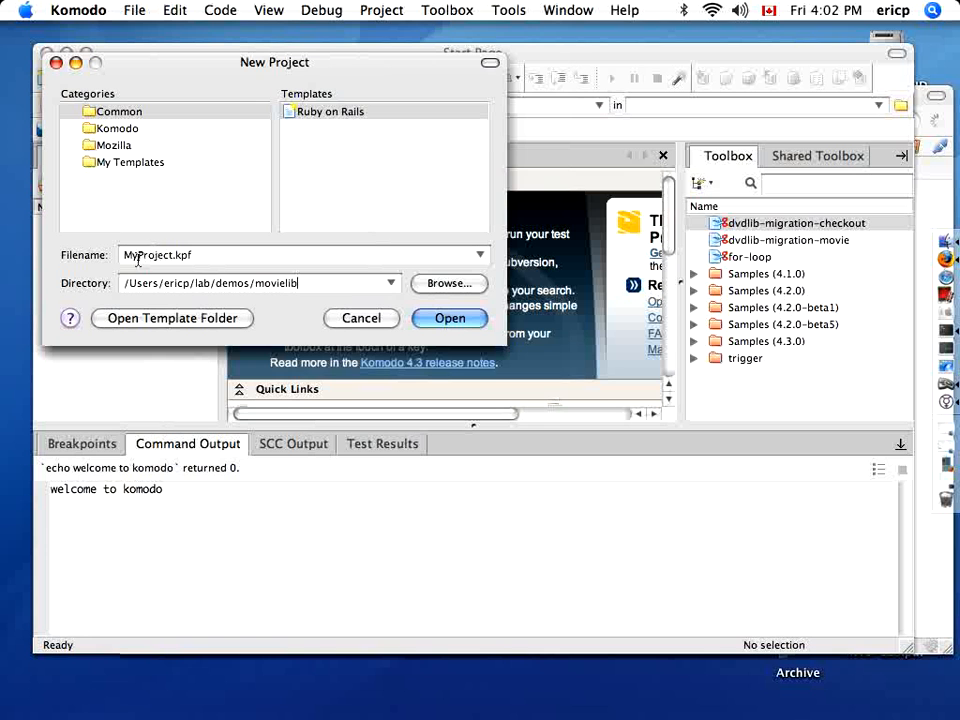
double_click(144, 256)
text(movielib)
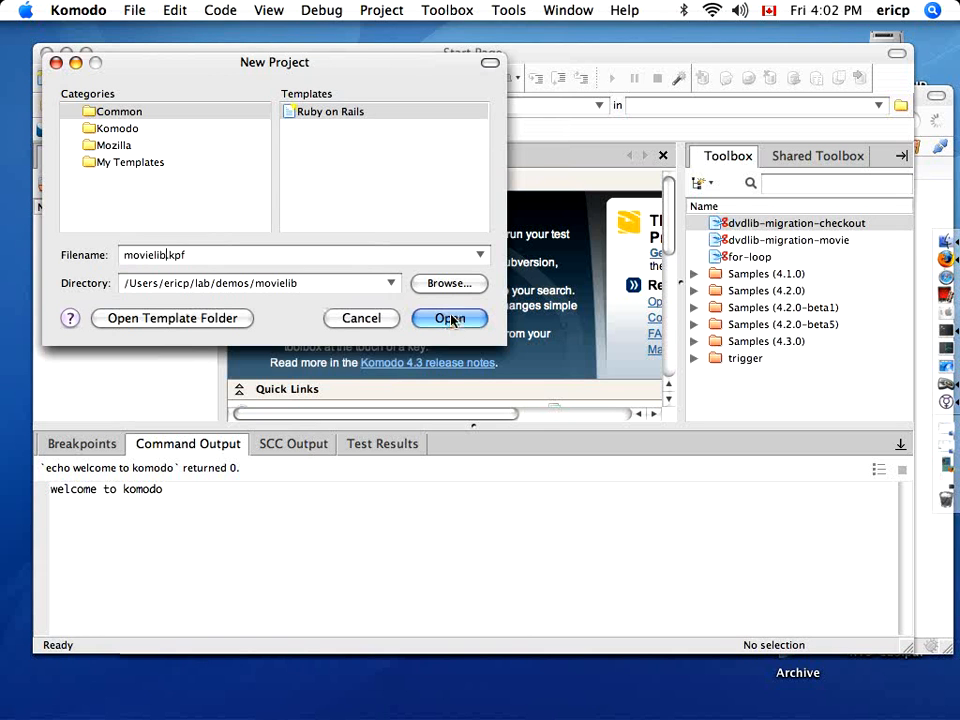
click(448, 318)
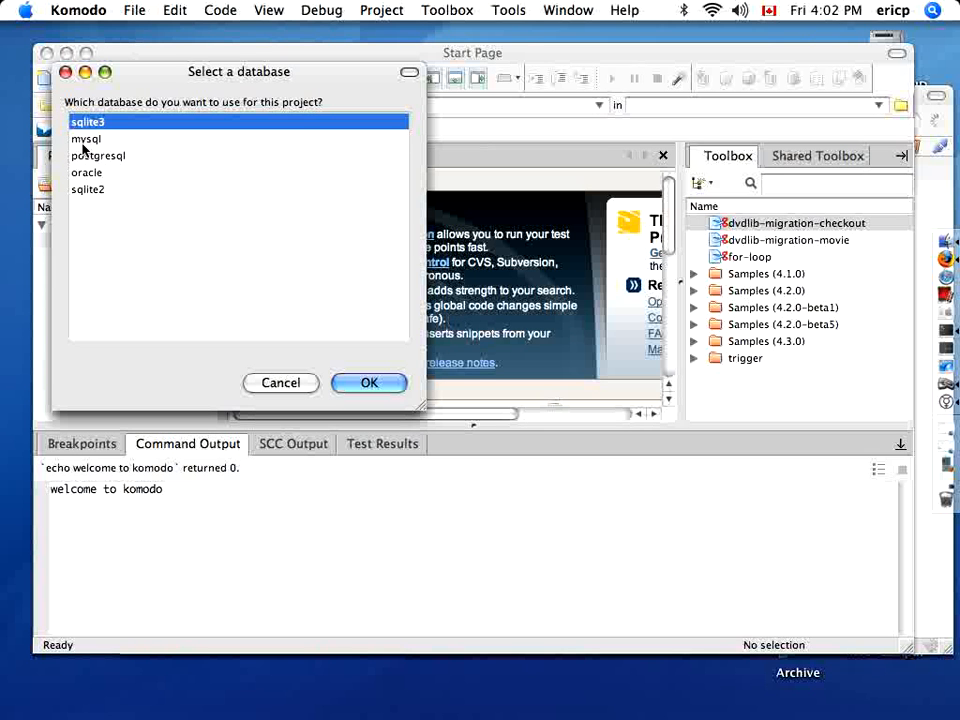
click(368, 384)
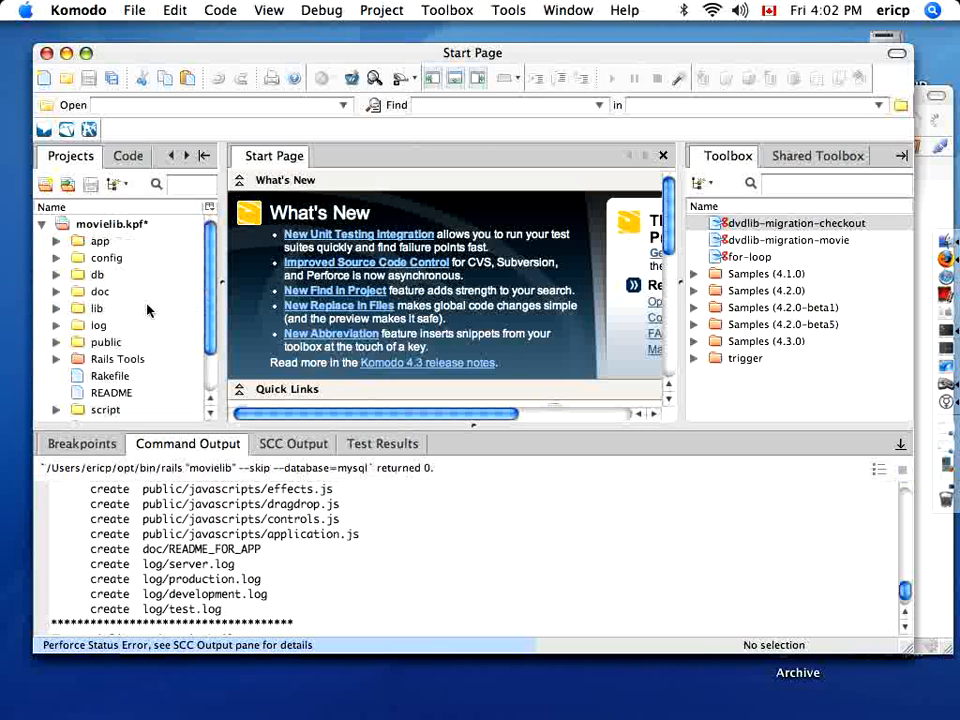
Step: Run the Rails Tools Create Databases command so the movielib databases are created
click(56, 358)
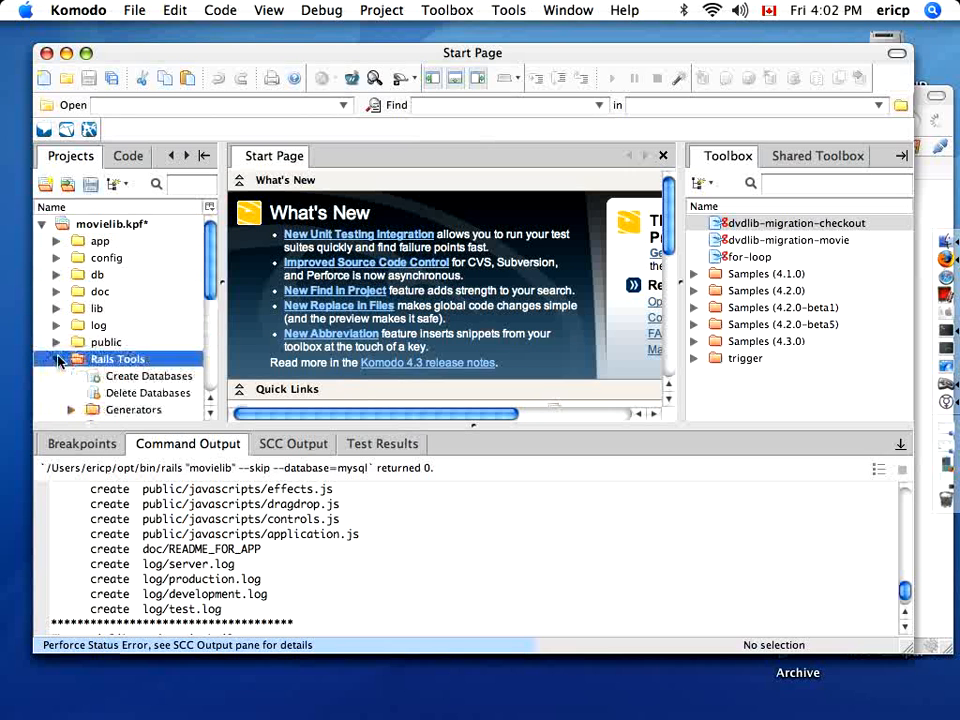
click(56, 358)
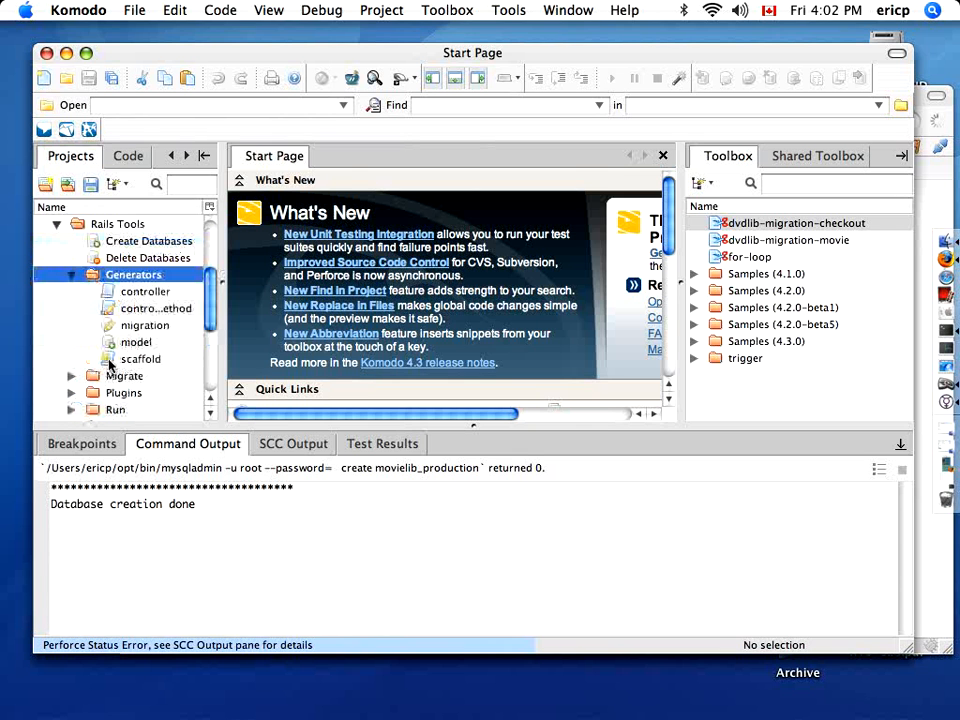
Step: Generate a scaffold for model 'movie' with the attribute 'title:string'
double_click(140, 358)
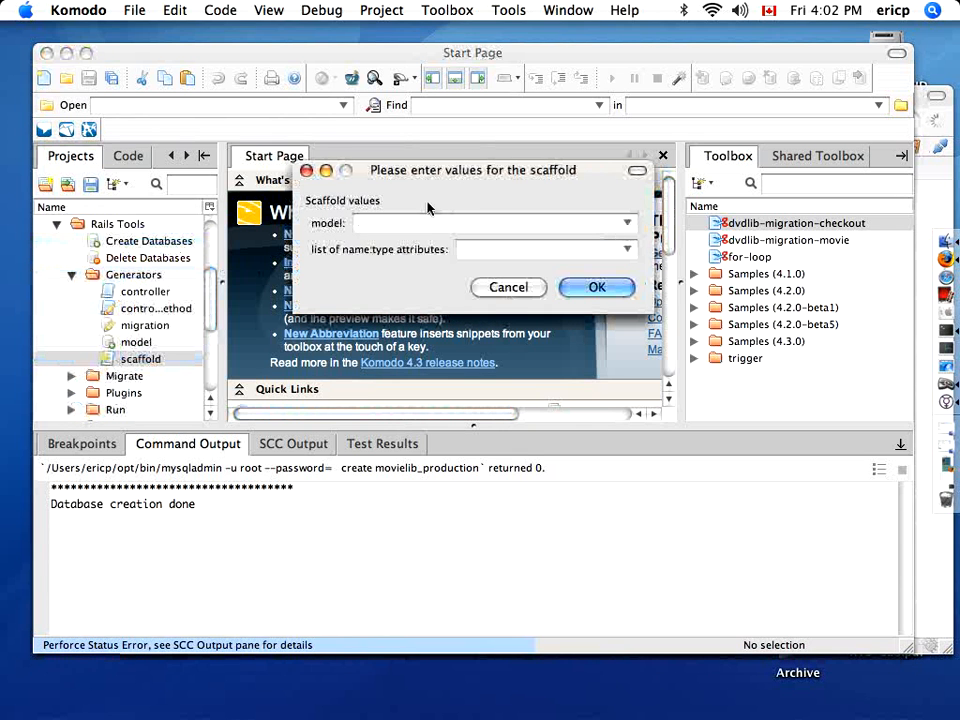
text(movie)
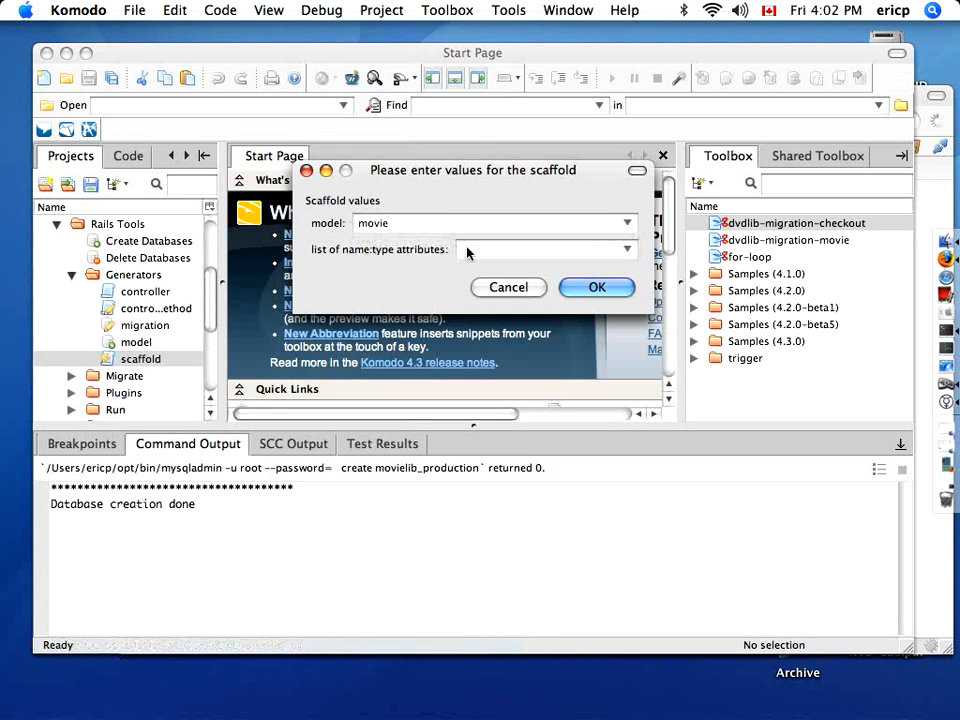
click(540, 248)
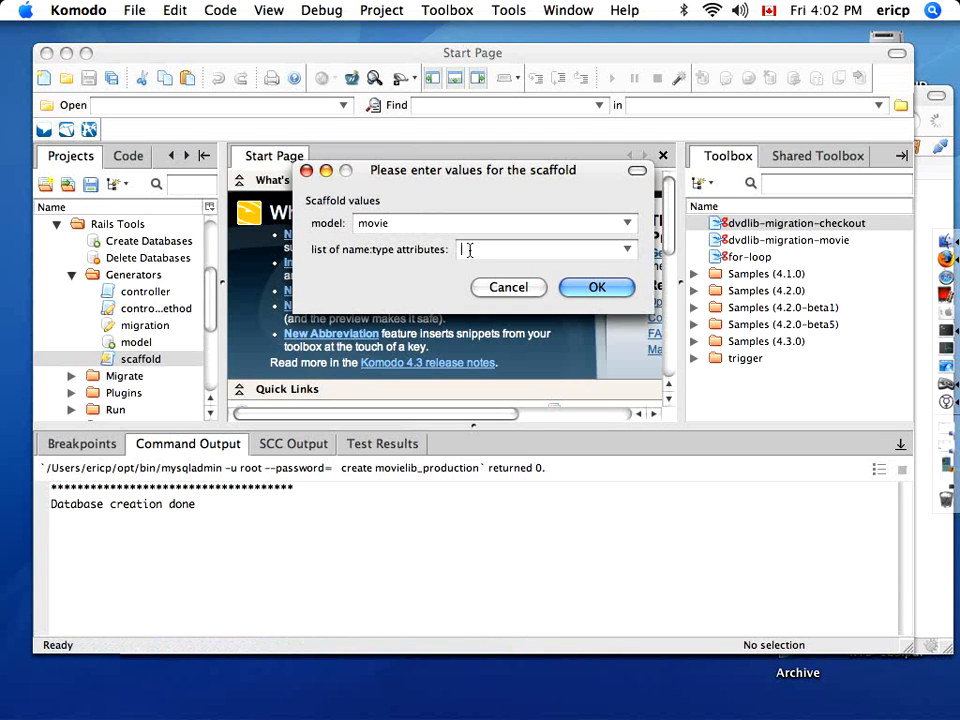
text(title:string)
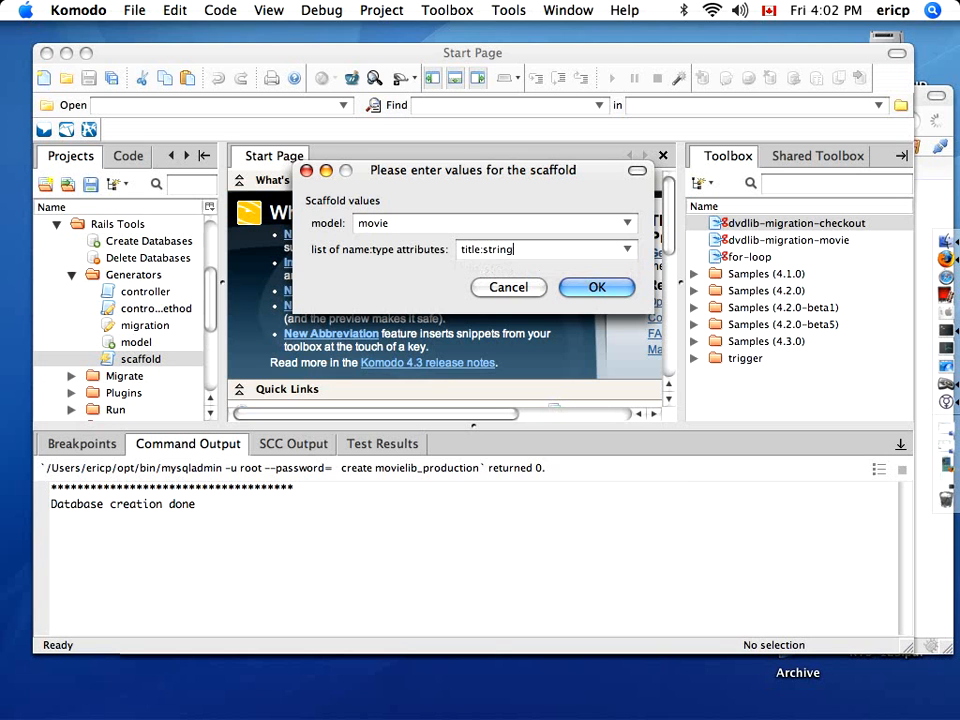
click(596, 288)
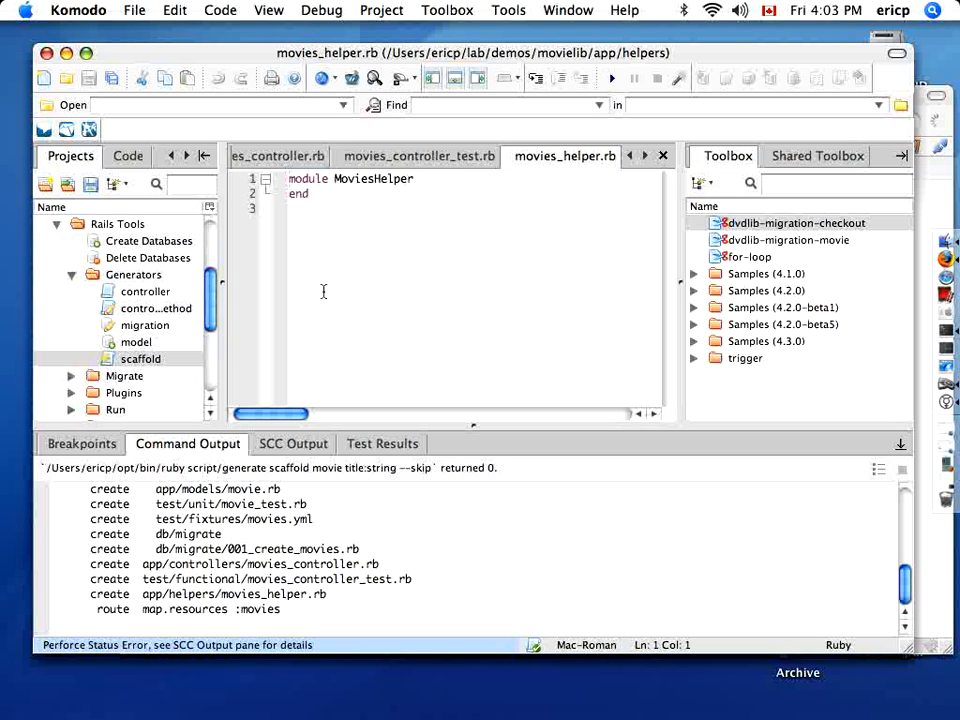
Step: Review movies_controller.rb and run db:migrate so the CreateMovies migration builds the movies table
click(416, 156)
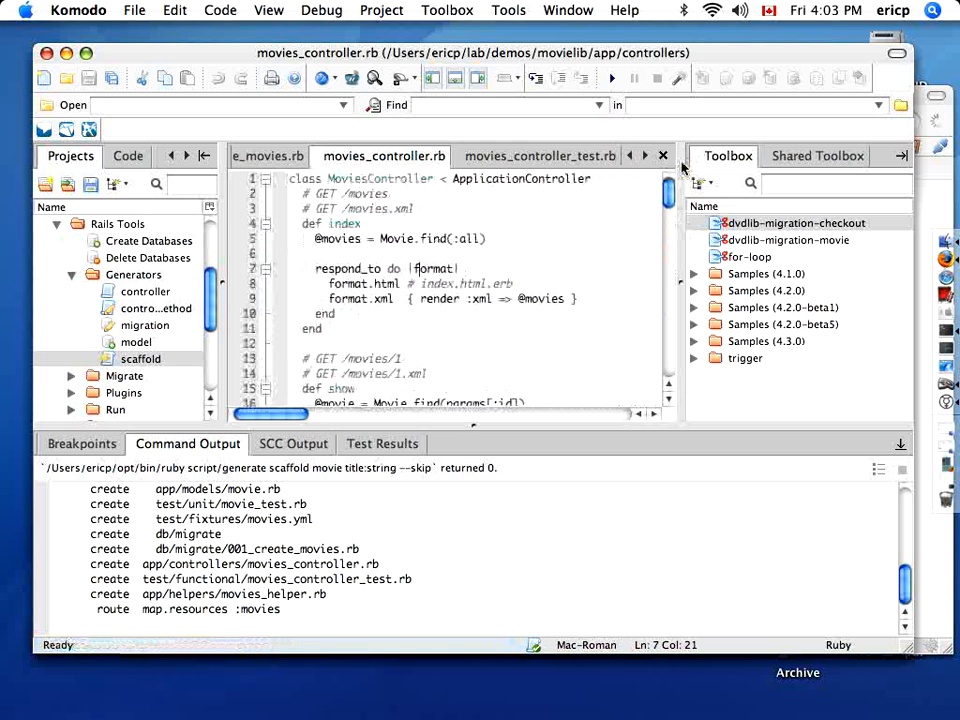
scroll(down, 3)
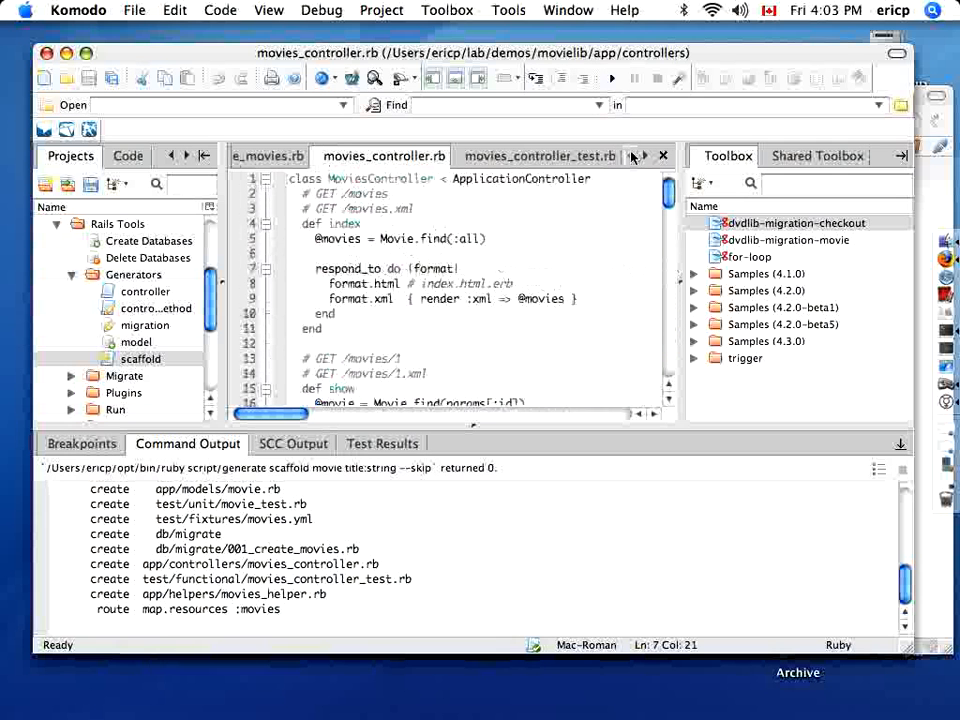
click(368, 156)
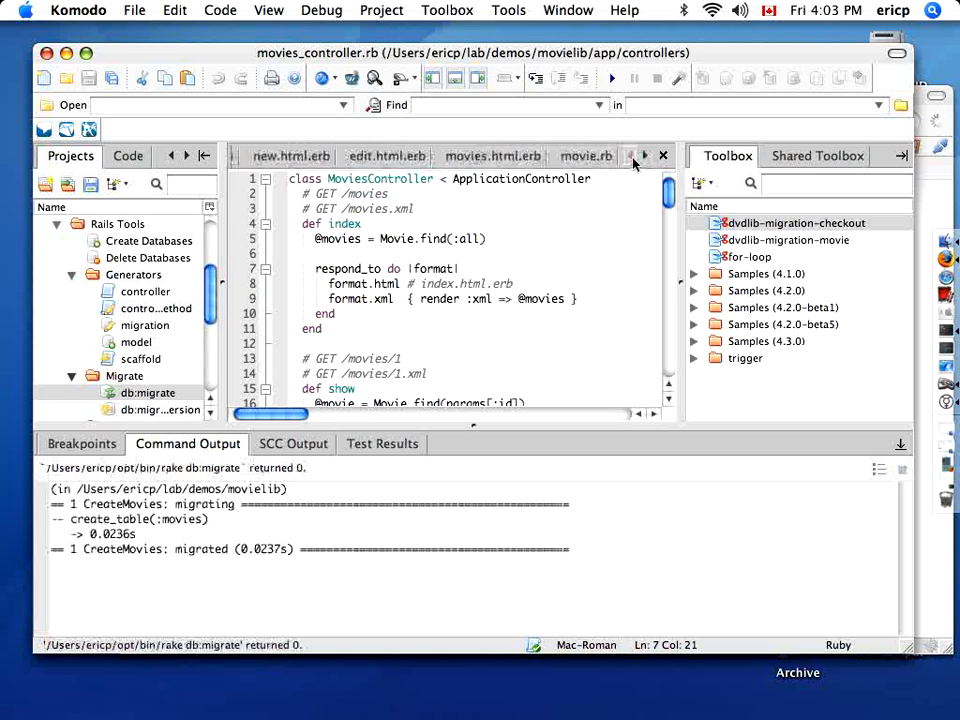
Step: View new.html.erb and movie.rb, then reveal the Rails Tools Run commands including run server
click(556, 156)
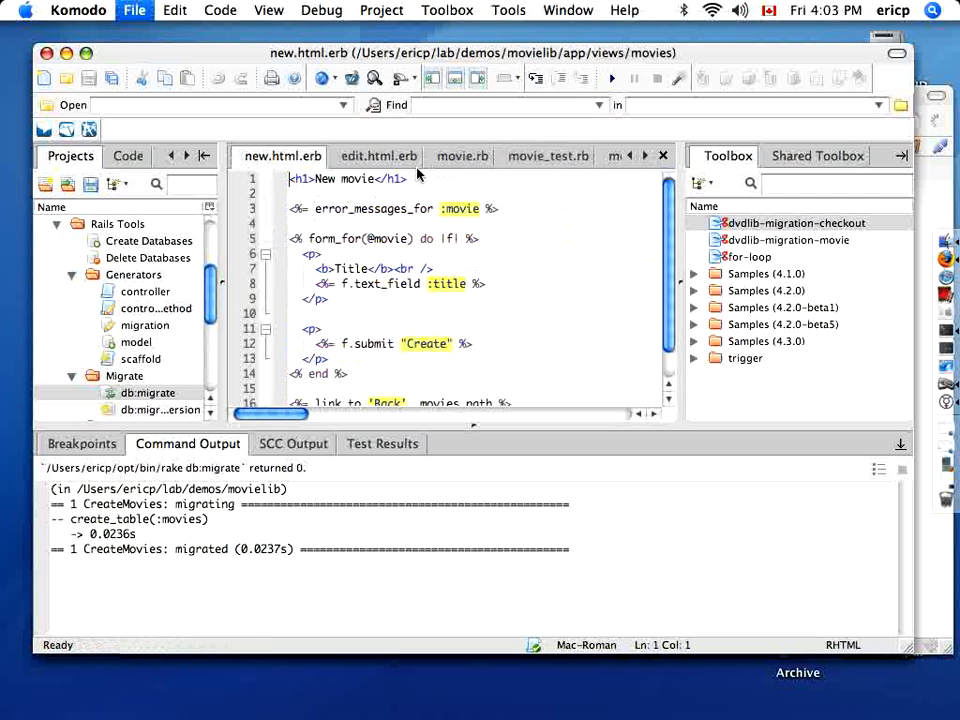
click(460, 156)
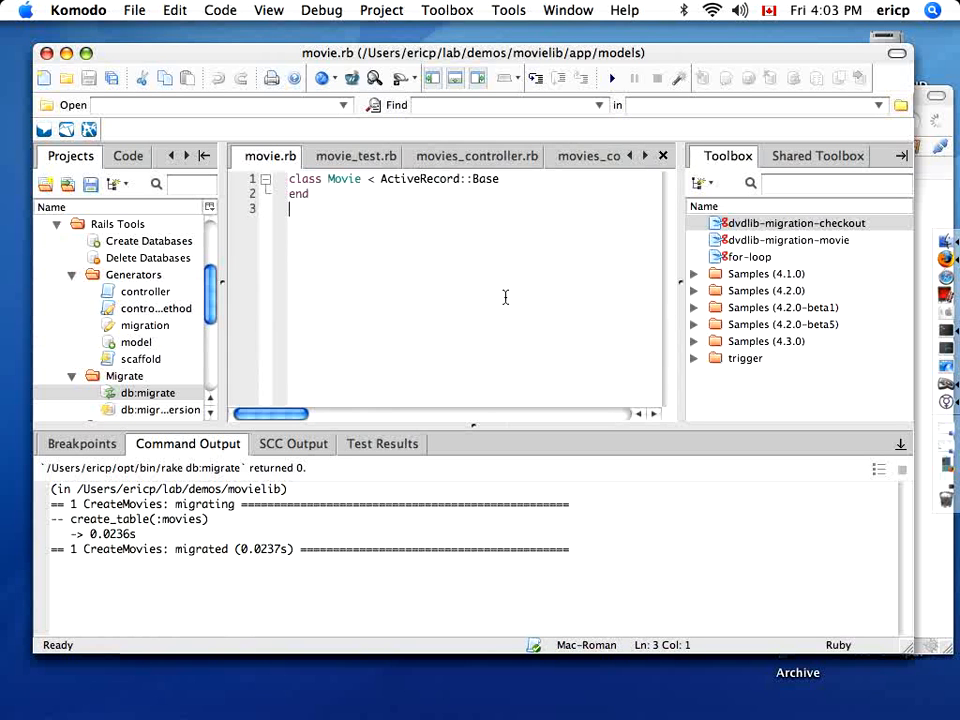
scroll(down, 3)
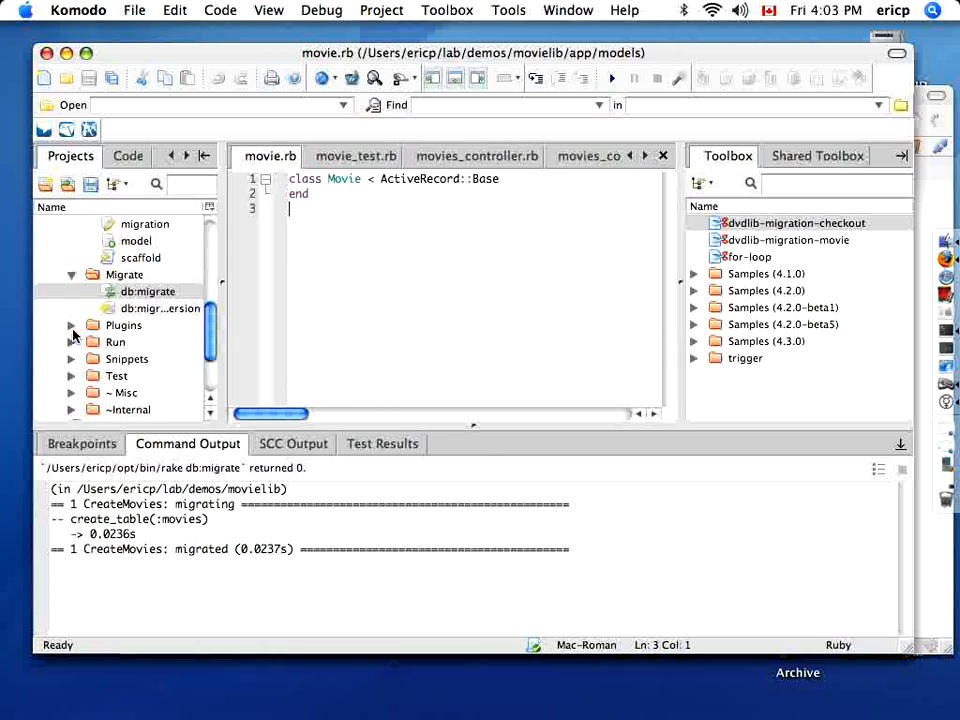
click(116, 340)
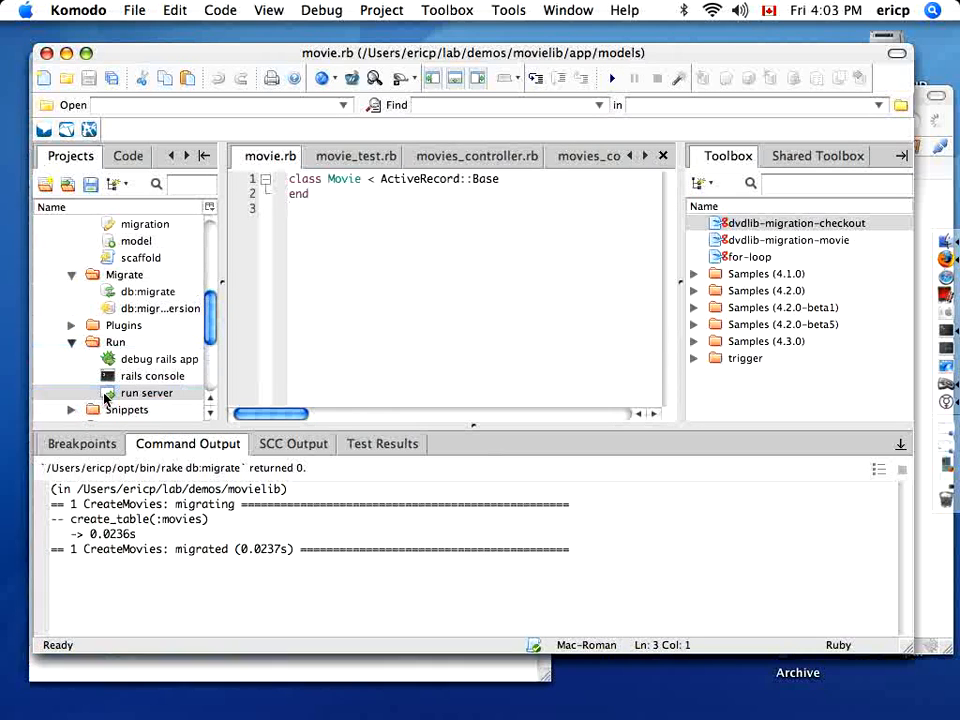
Step: Start the Rails WEBrick development server on port 3000 and switch away from Komodo
double_click(148, 392)
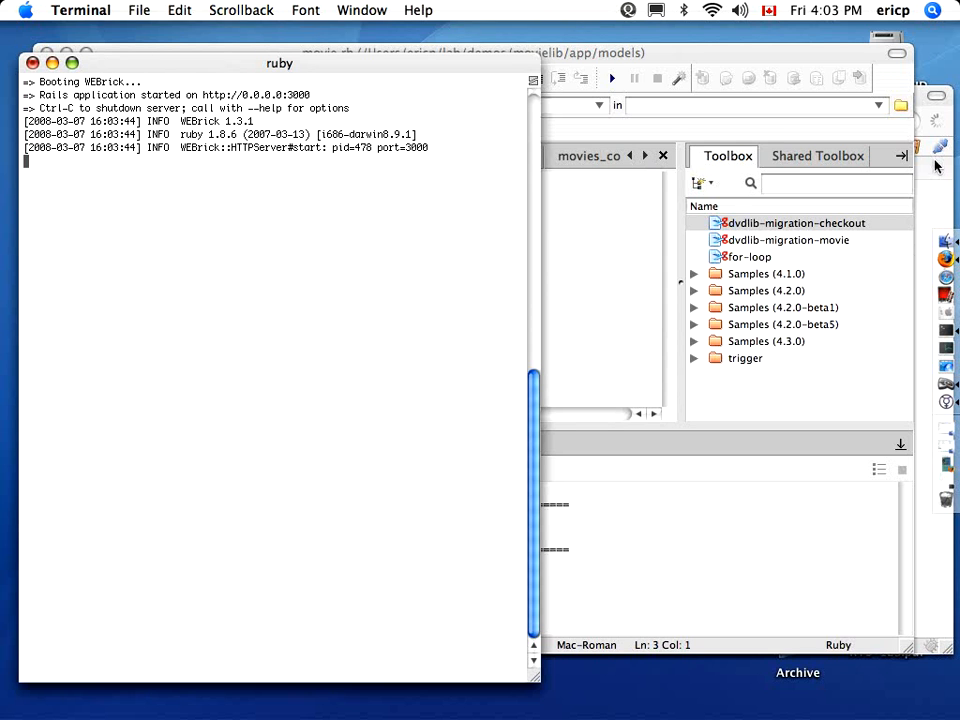
key(Cmd+Tab)
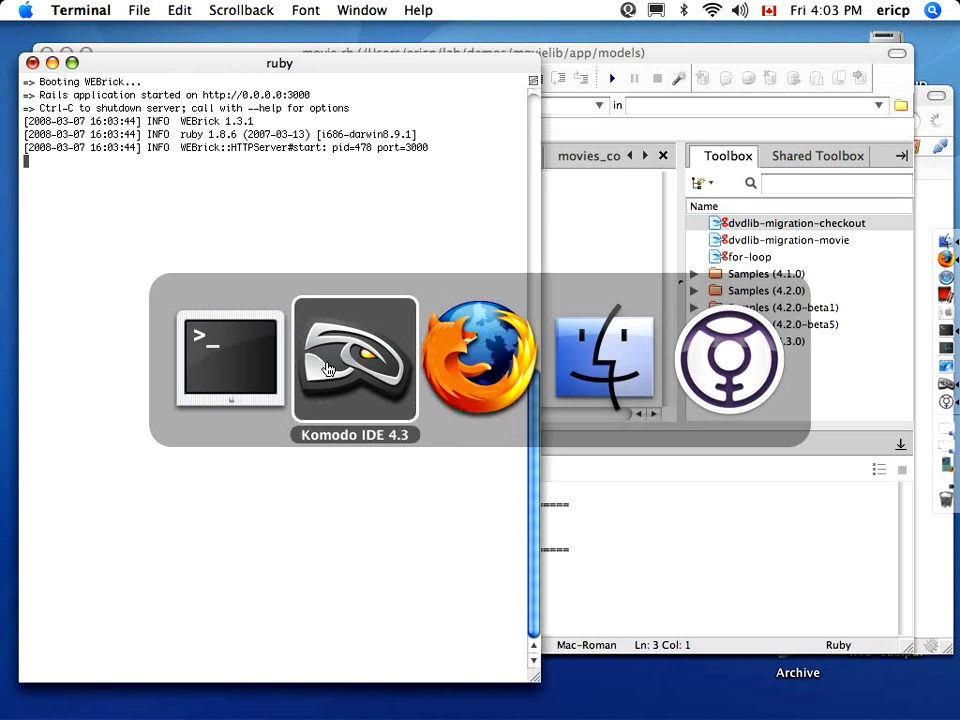
Step: Bring Firefox forward and load the movies index page on localhost:3000
click(480, 360)
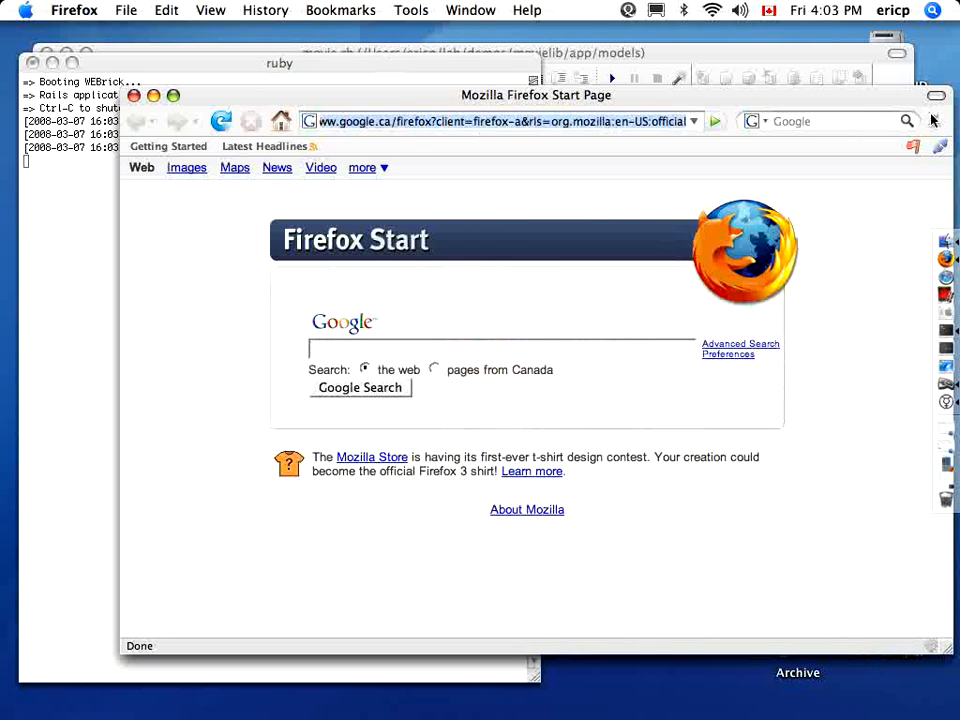
text(http://local)
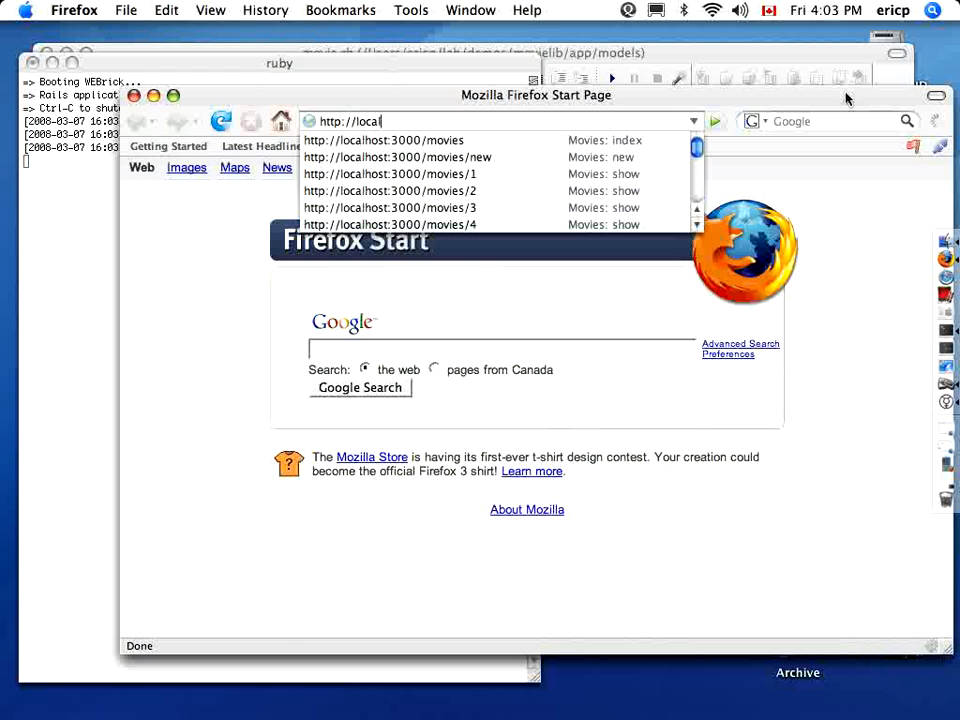
click(384, 140)
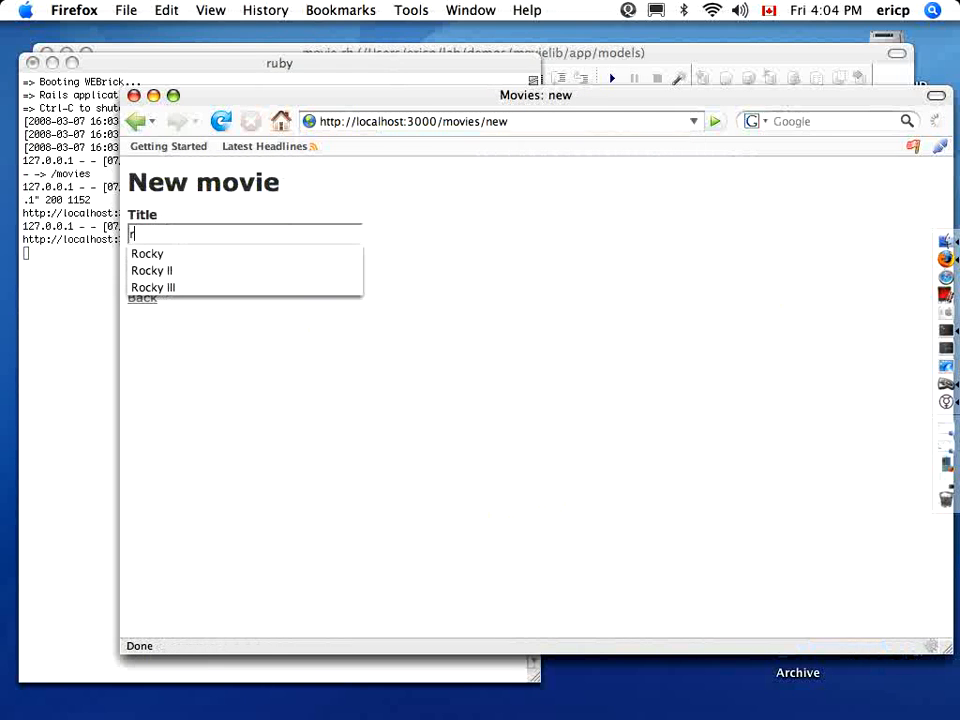
Step: Create a movie titled 'rocky', see the success confirmation, and return to the movie list
text(rocky)
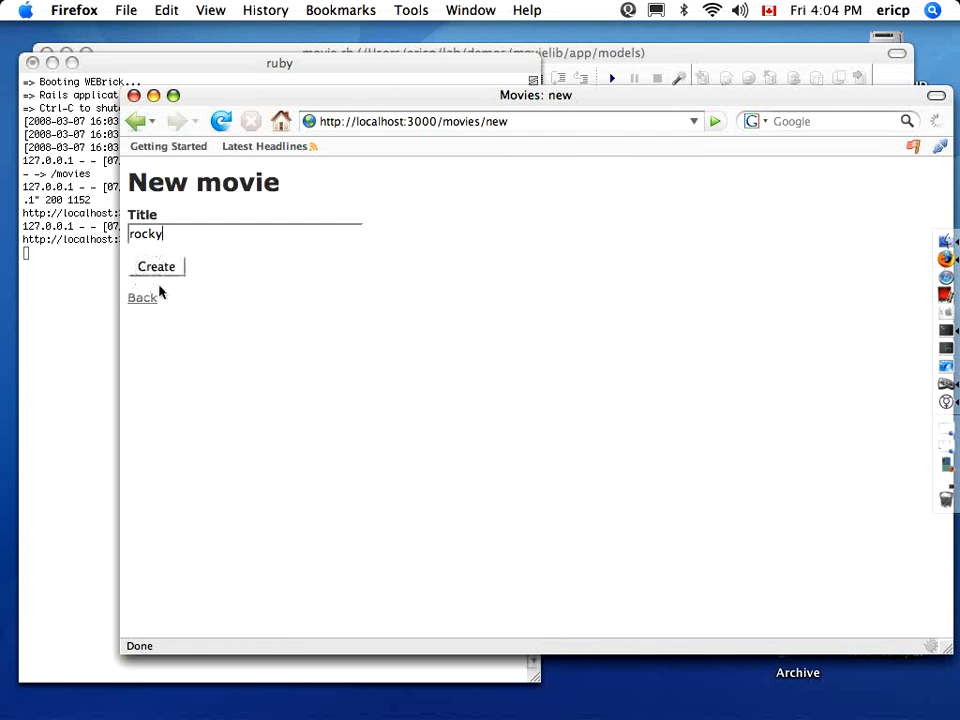
click(156, 266)
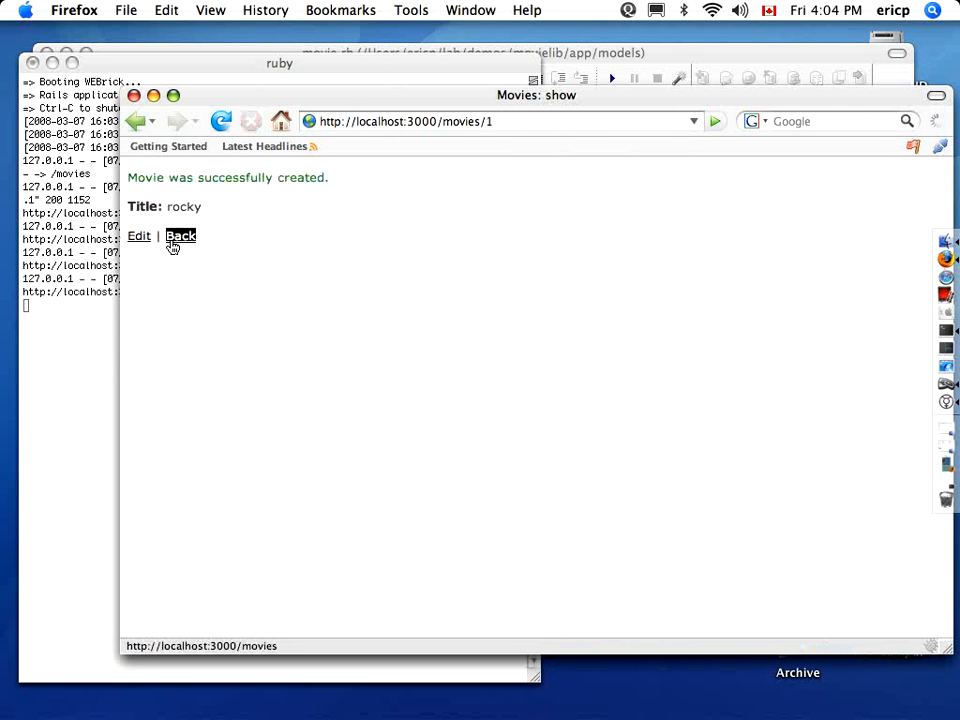
click(180, 236)
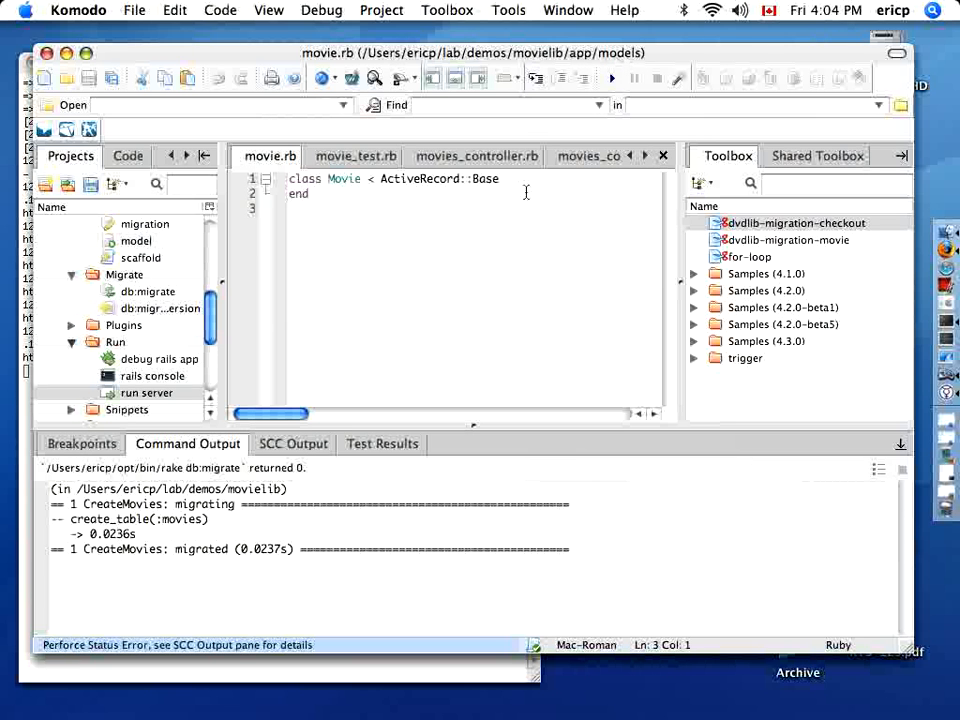
Step: In the Test Results panel choose the test:units plan and run it against movie_test.rb
click(382, 444)
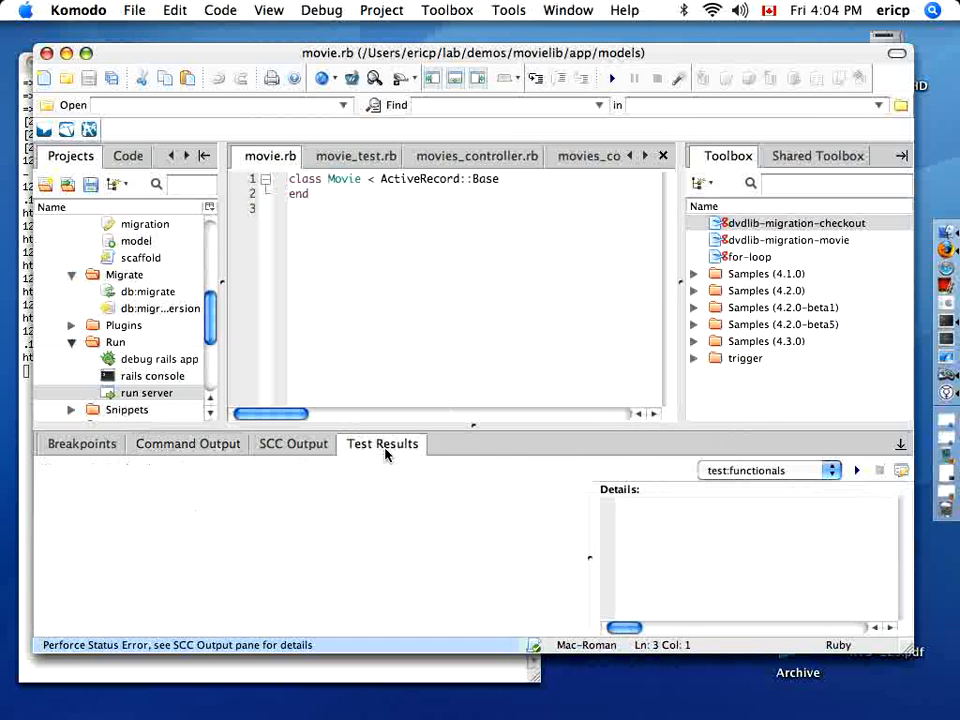
mouse_move(540, 218)
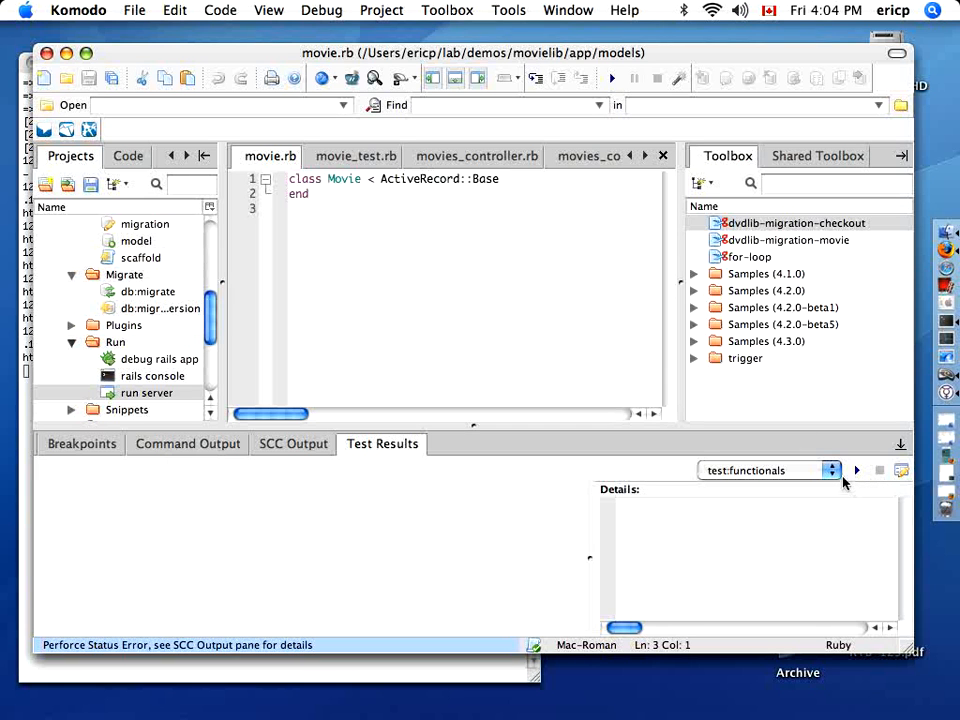
click(832, 470)
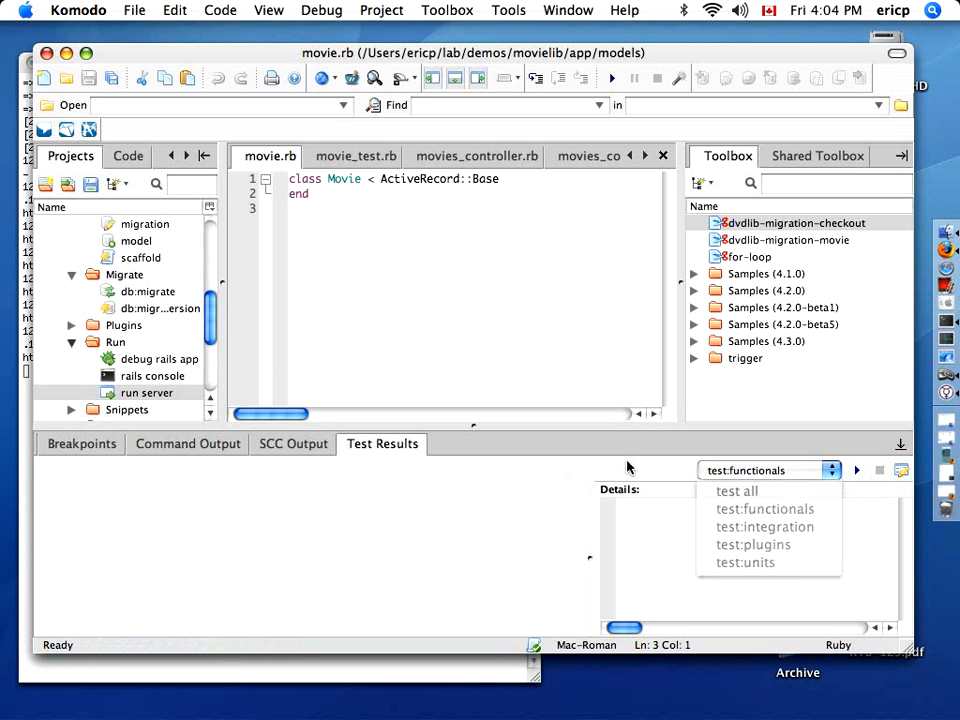
click(356, 156)
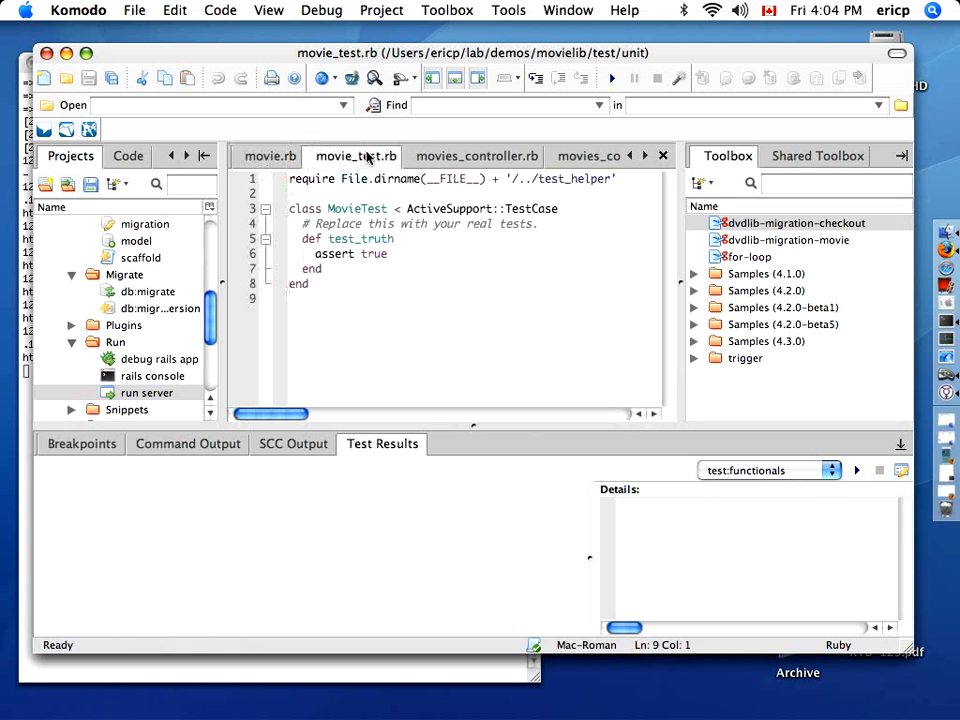
click(856, 470)
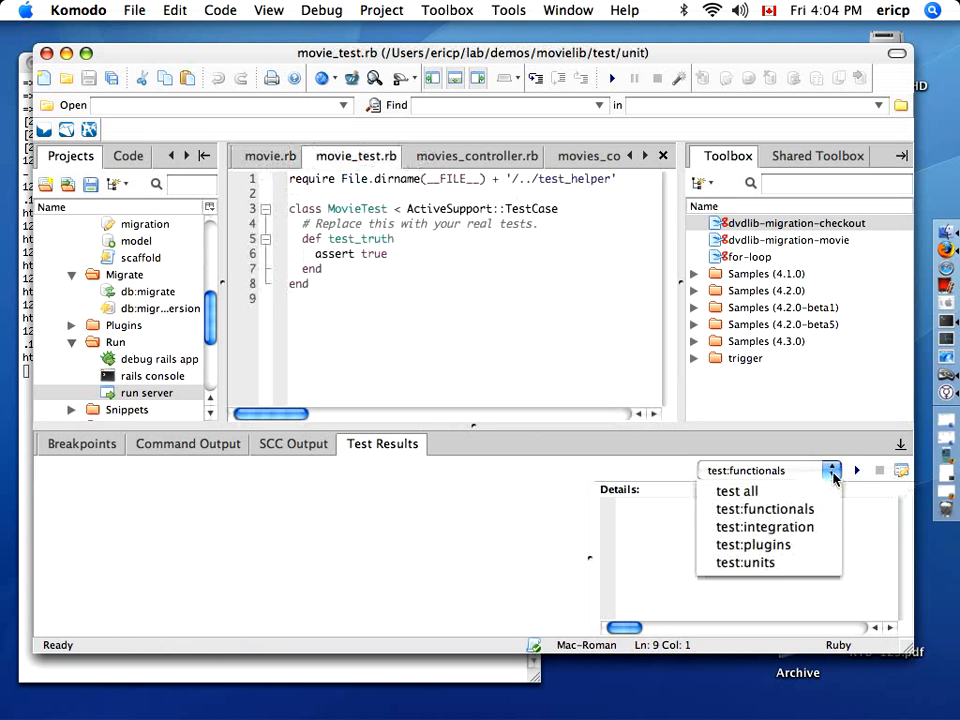
click(744, 562)
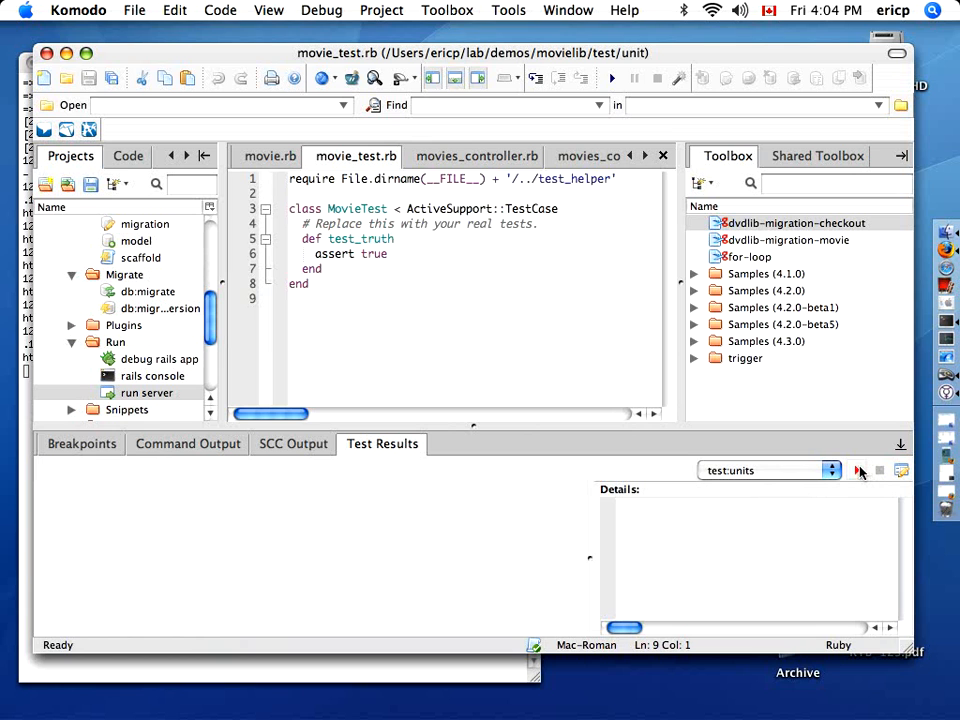
click(856, 470)
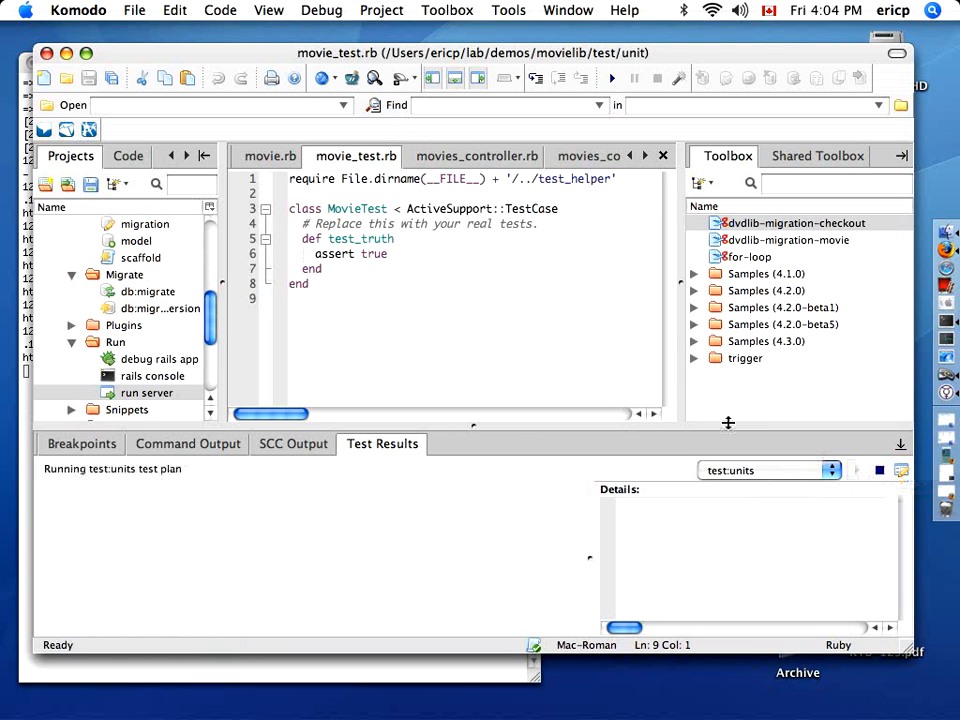
mouse_move(610, 296)
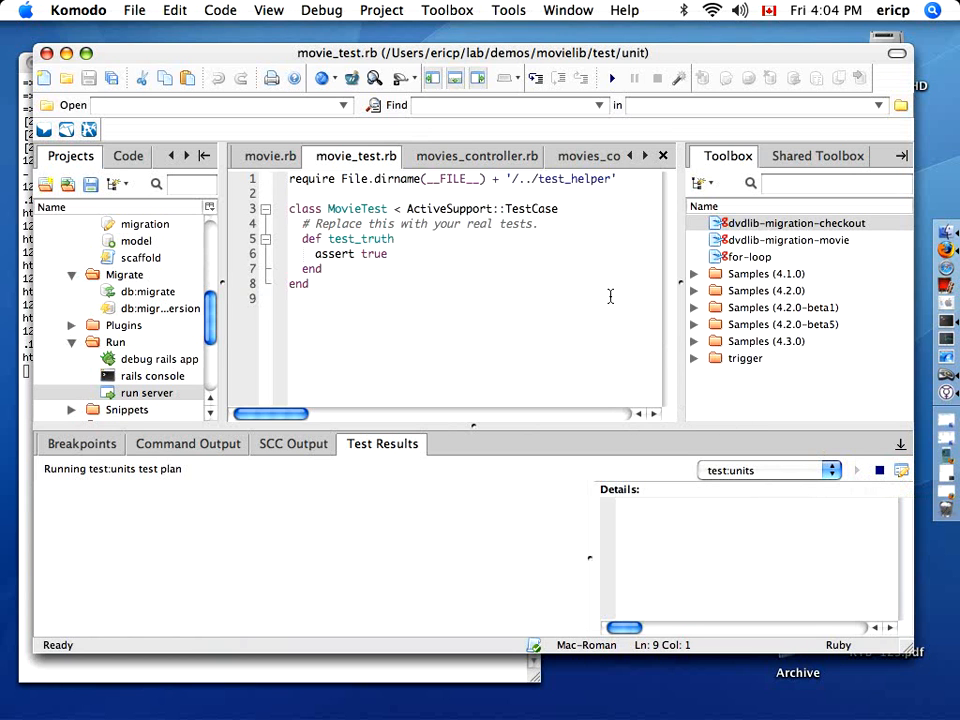
Step: Inspect the run details showing test_truth passed with 1 passed, 0 failures, 0 errors, then return to movie.rb
click(612, 76)
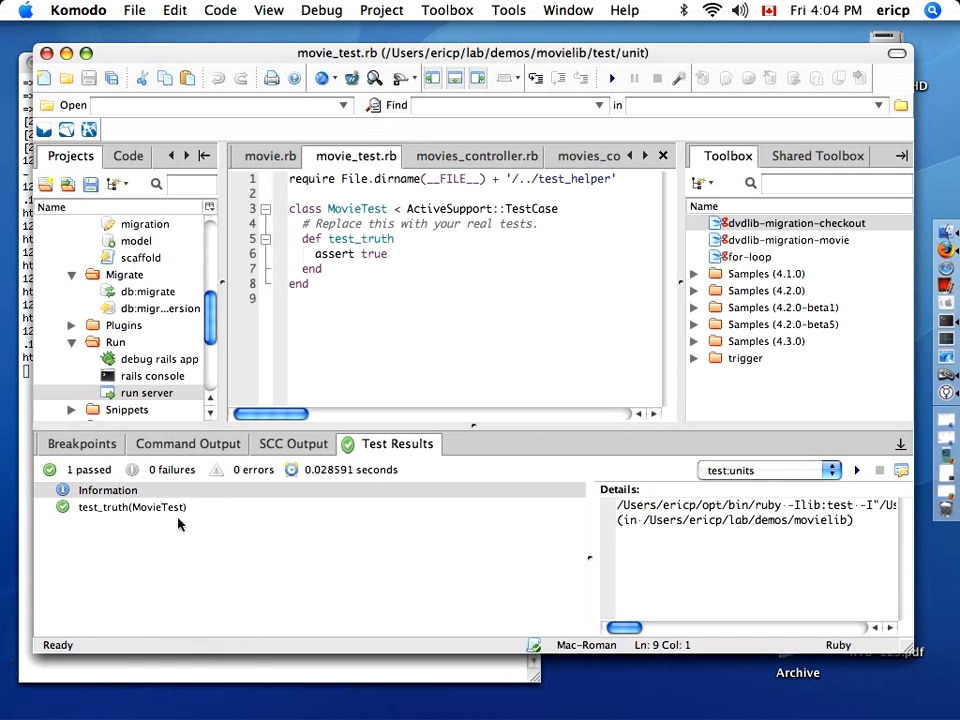
click(108, 490)
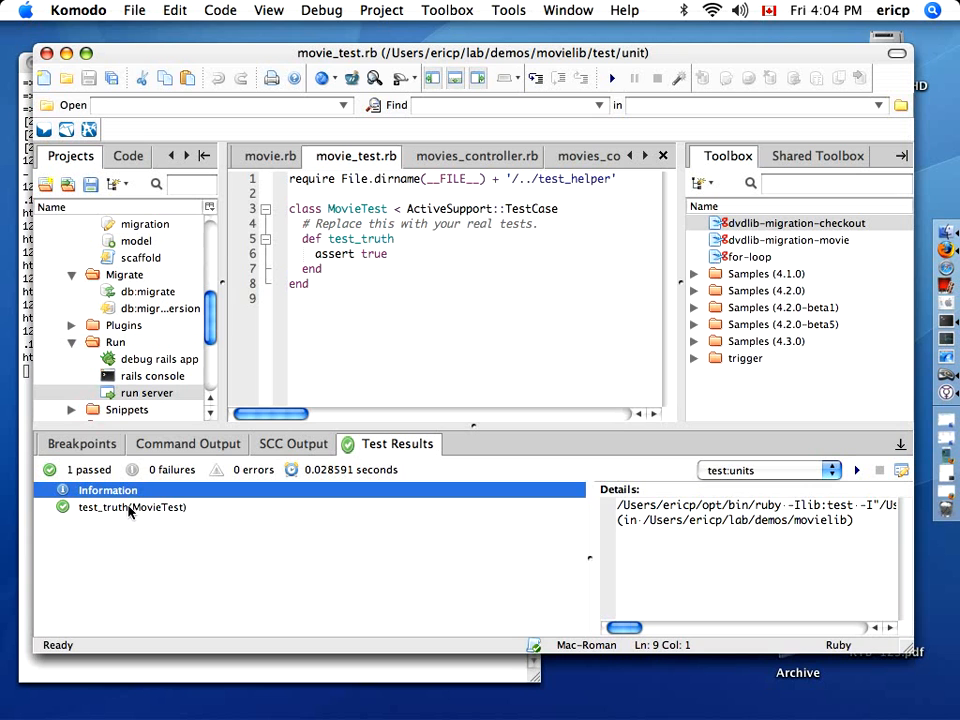
click(132, 508)
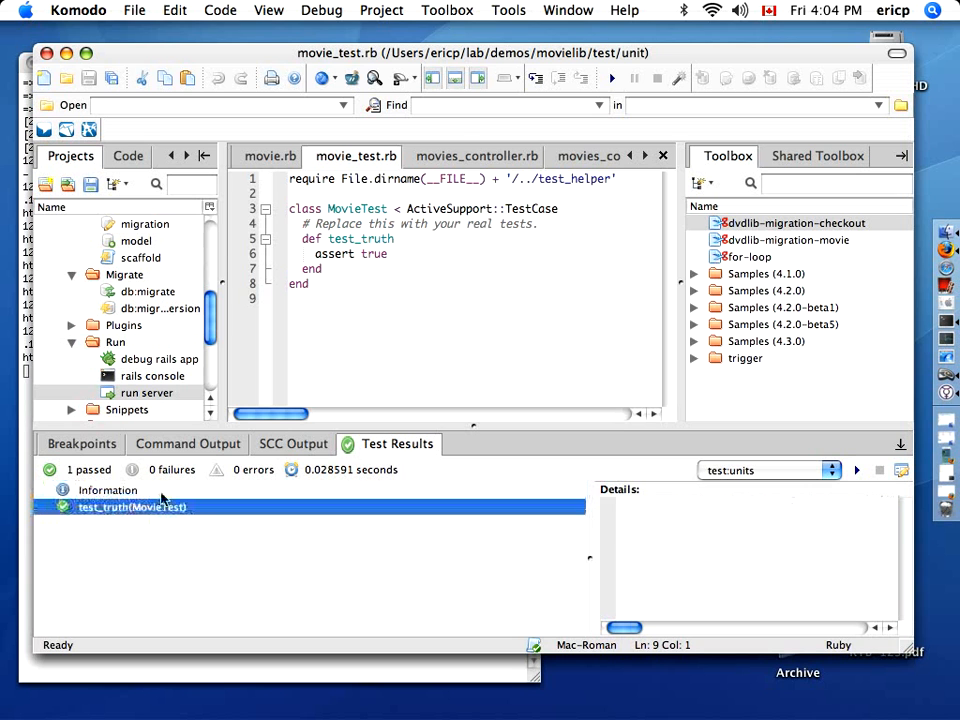
click(268, 156)
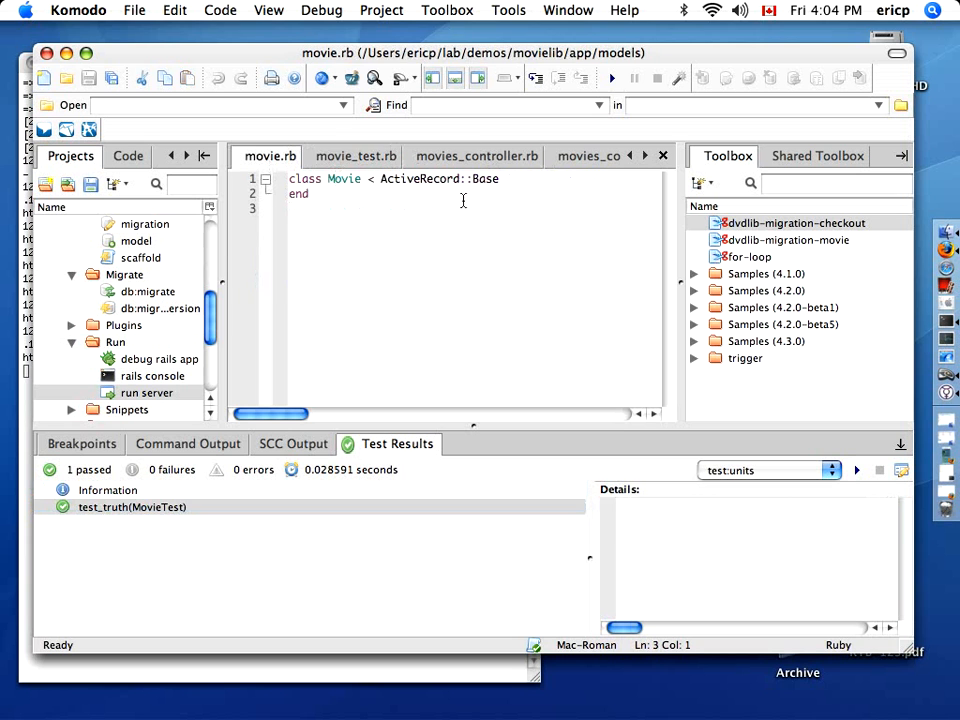
Step: Add validates_presence_of :title and validates_uniqueness_of :title to the Movie model via the vd/val snippets
text(vd)
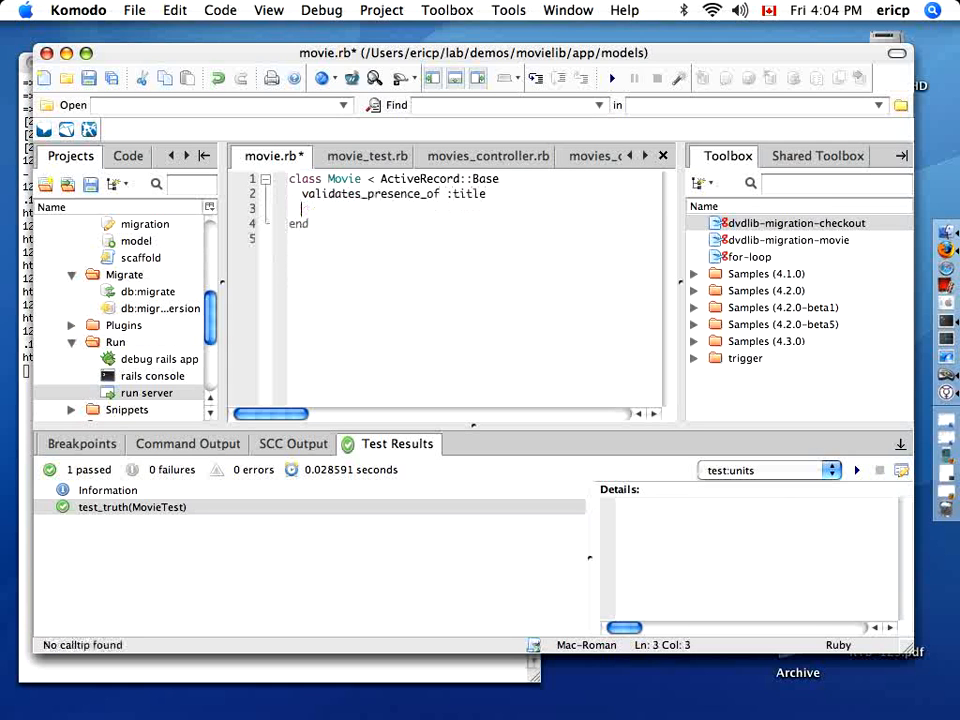
text(validates_uniqueness_of :)
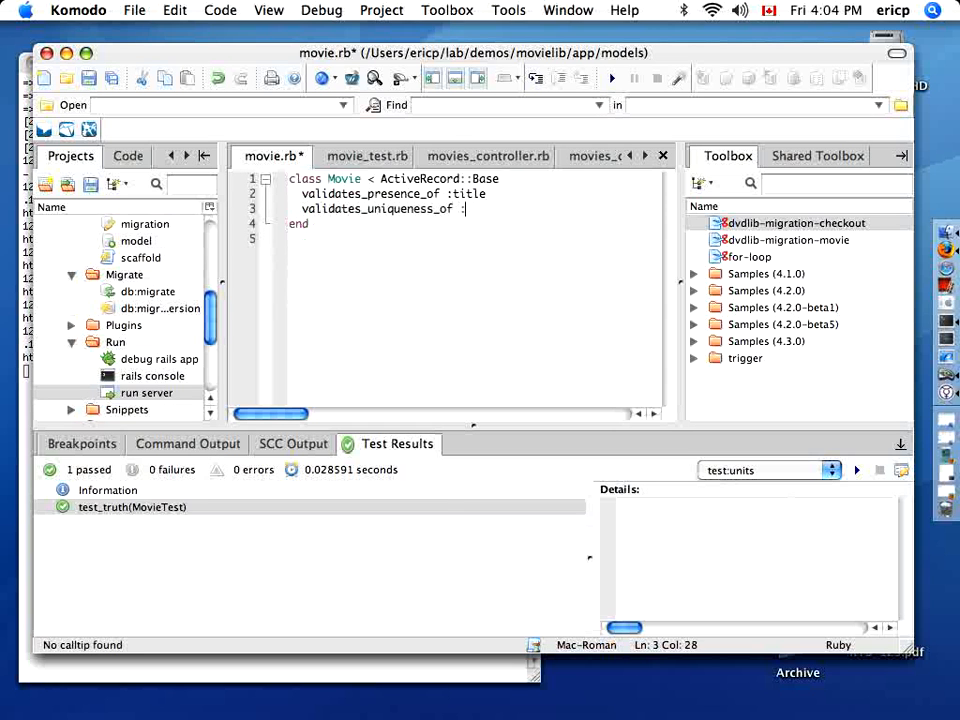
text(title)
text(d)
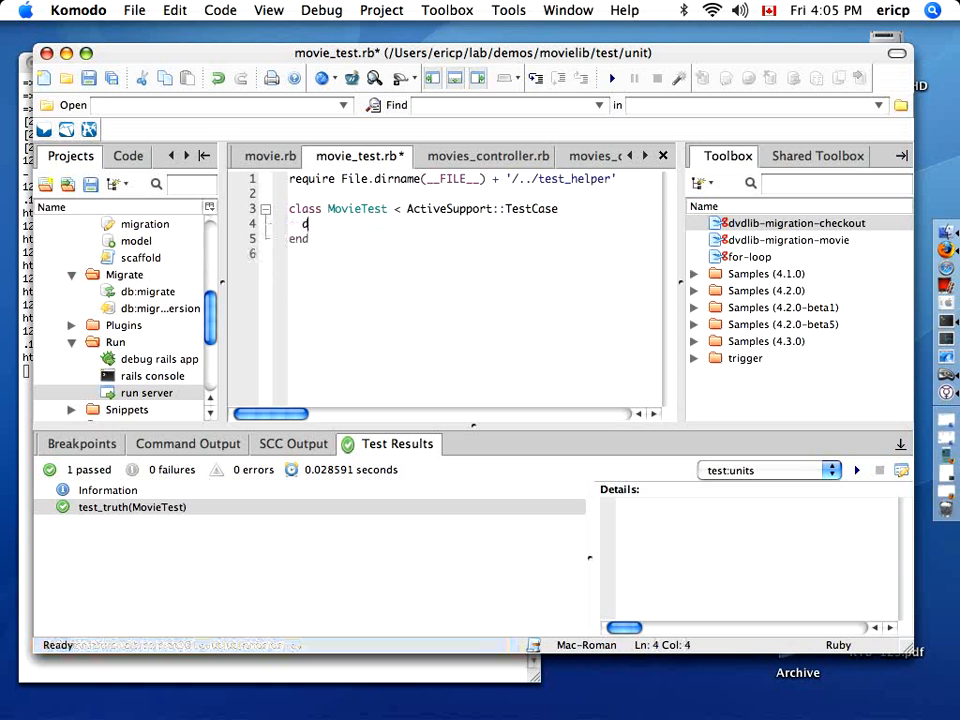
Step: Insert an empty def method stub into MovieTest and review the def snippet's properties in the Ruby samples
text(ef «name»)
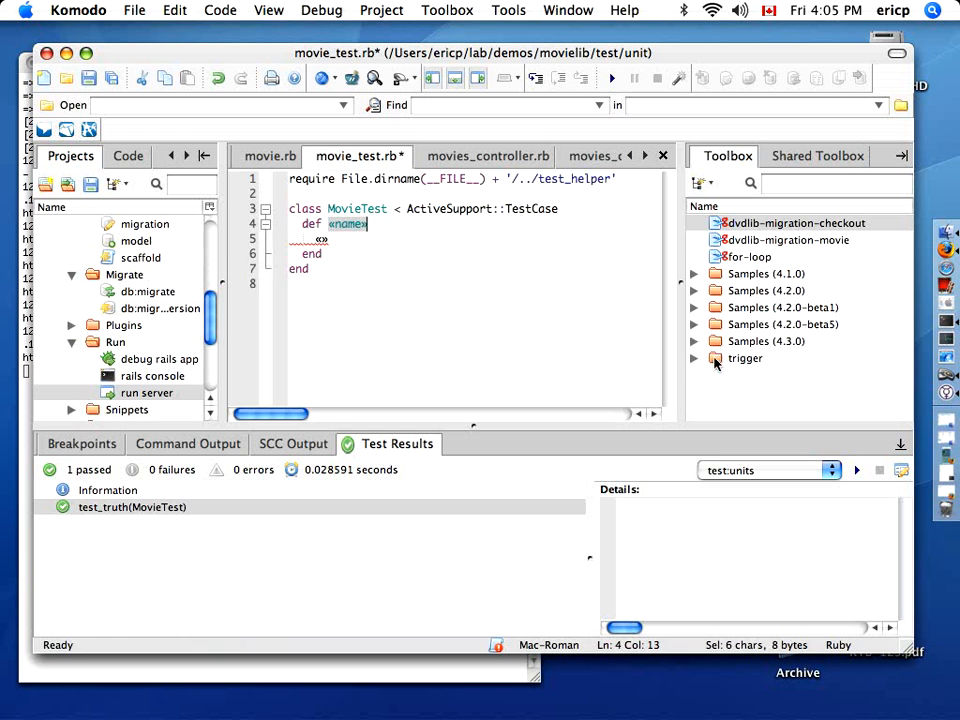
click(766, 340)
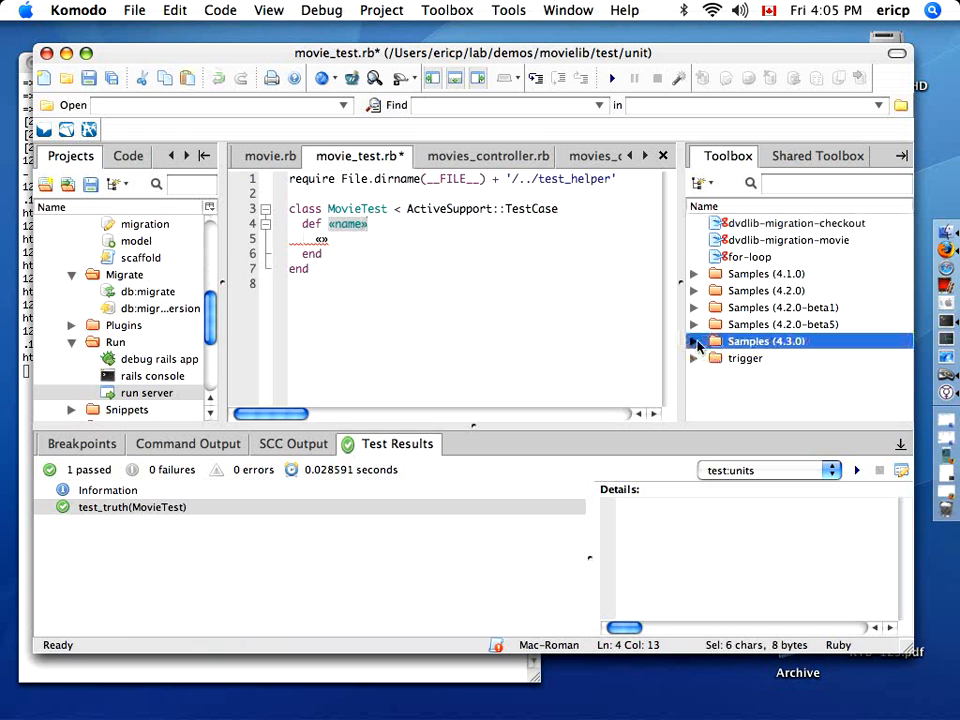
click(696, 340)
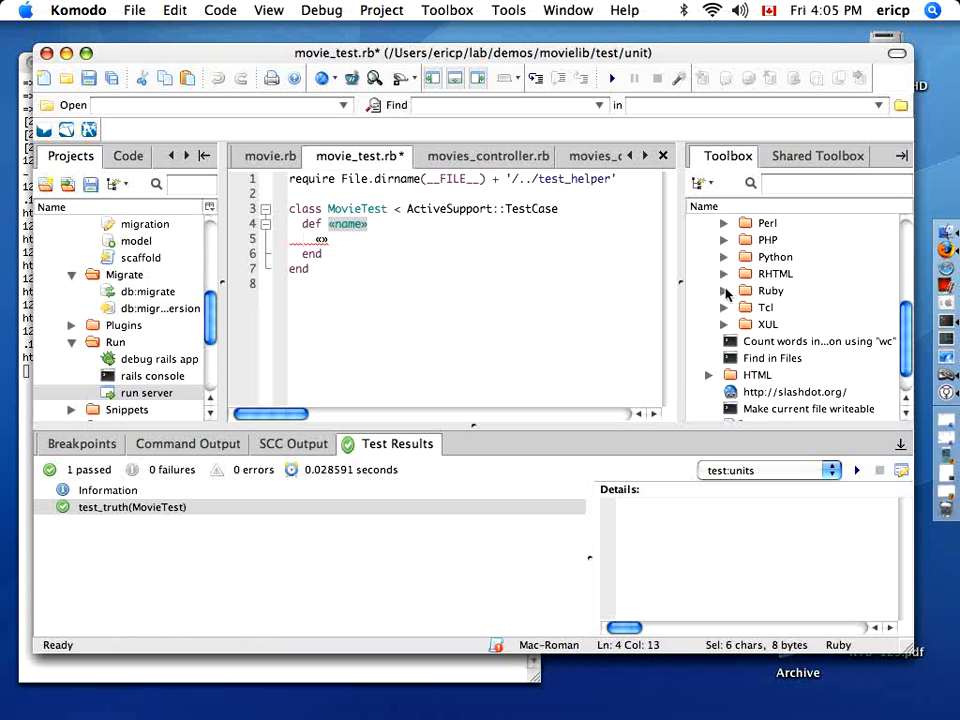
click(724, 290)
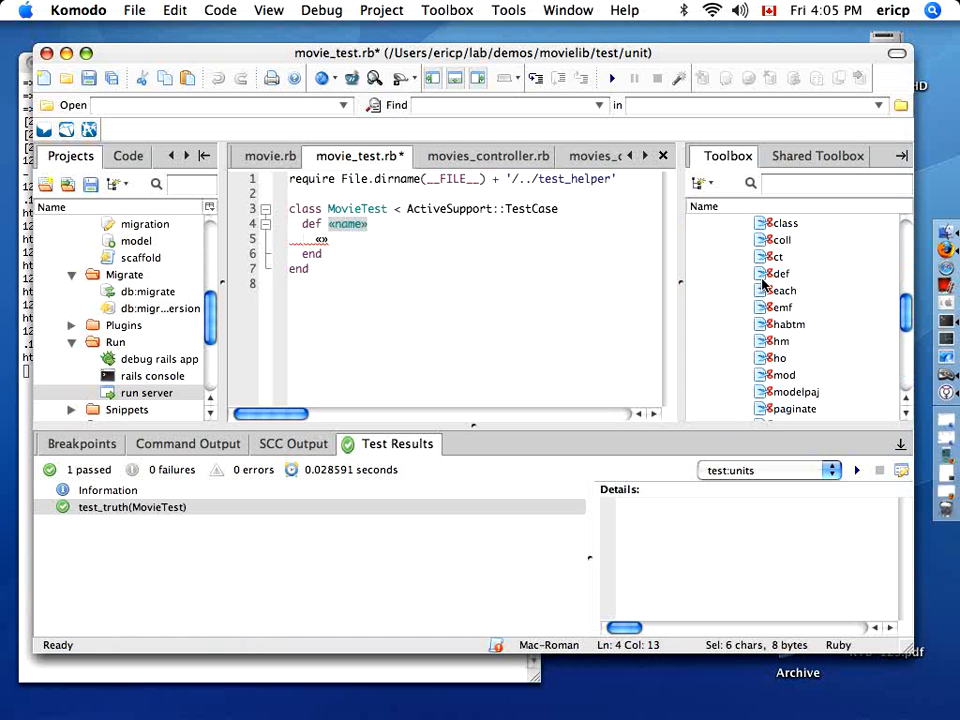
right_click(782, 272)
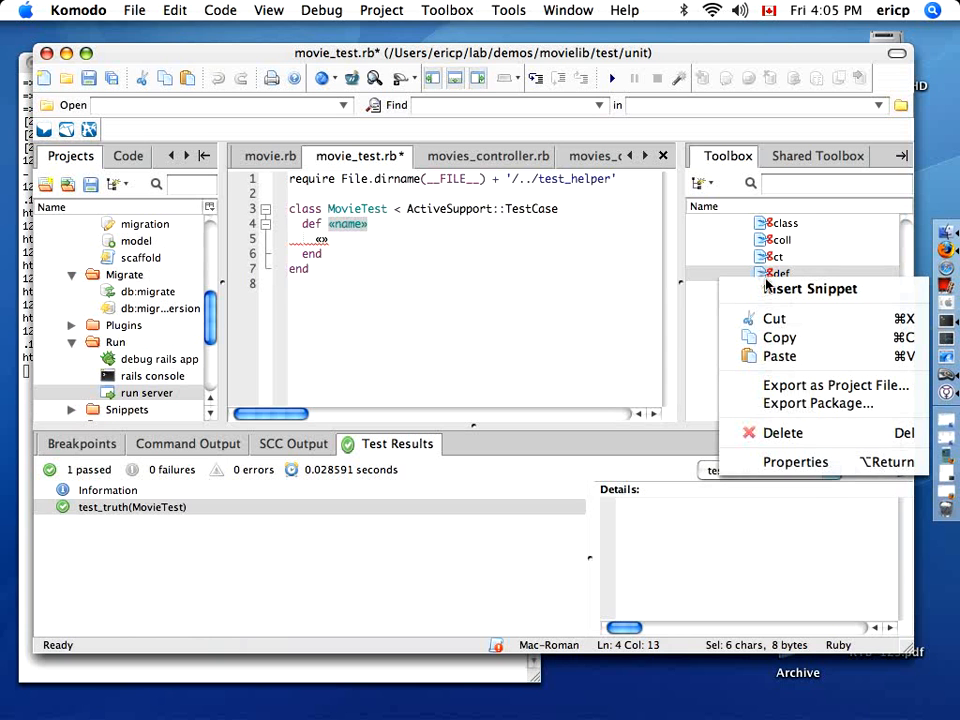
click(796, 460)
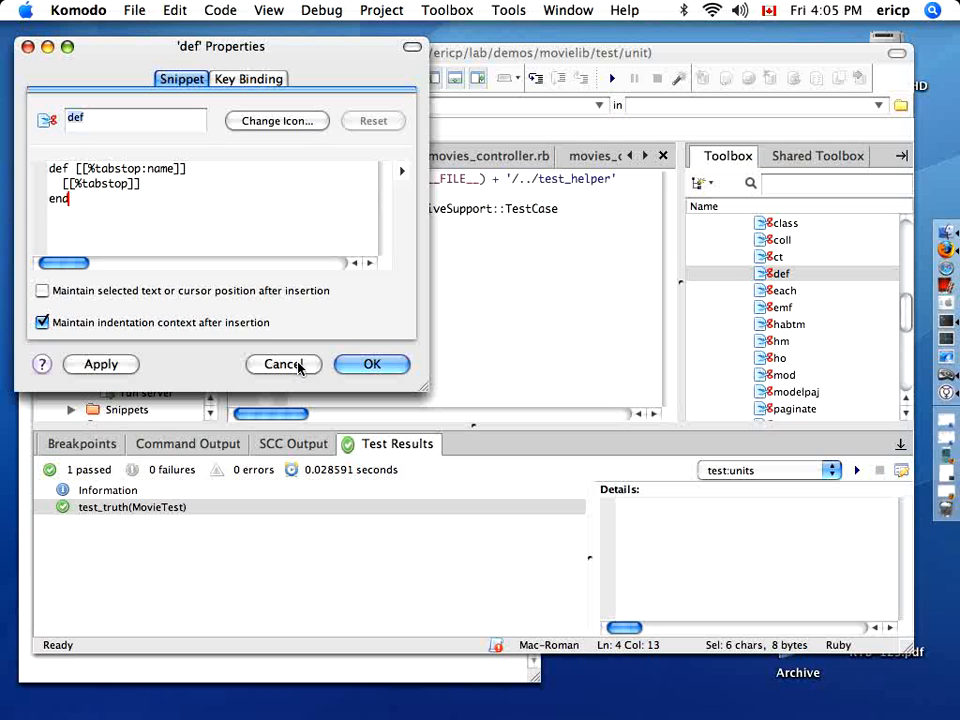
mouse_move(284, 336)
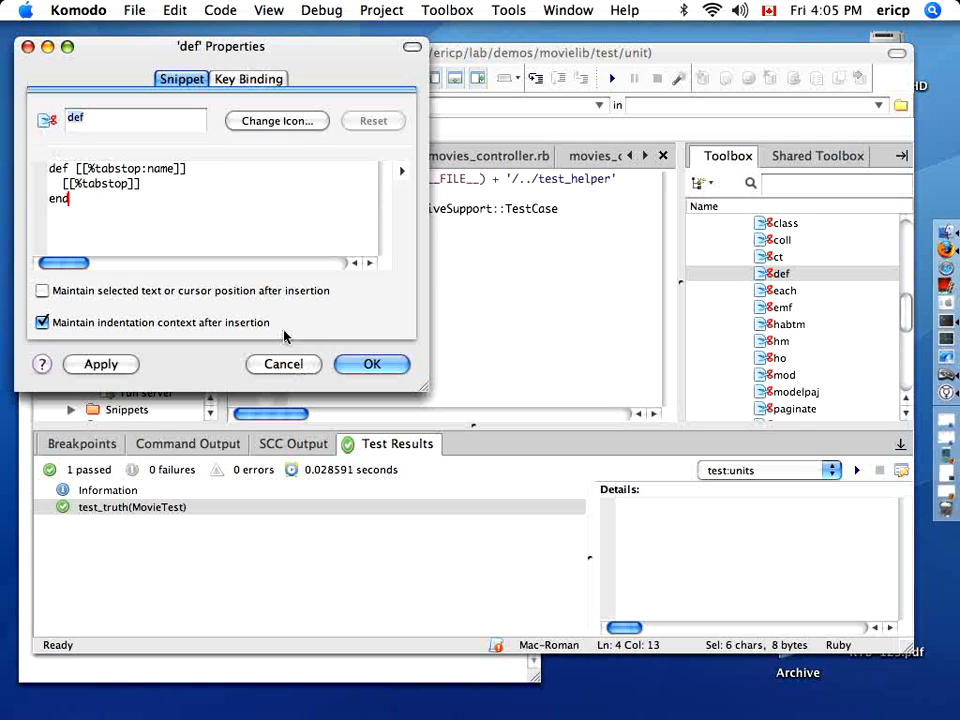
click(372, 364)
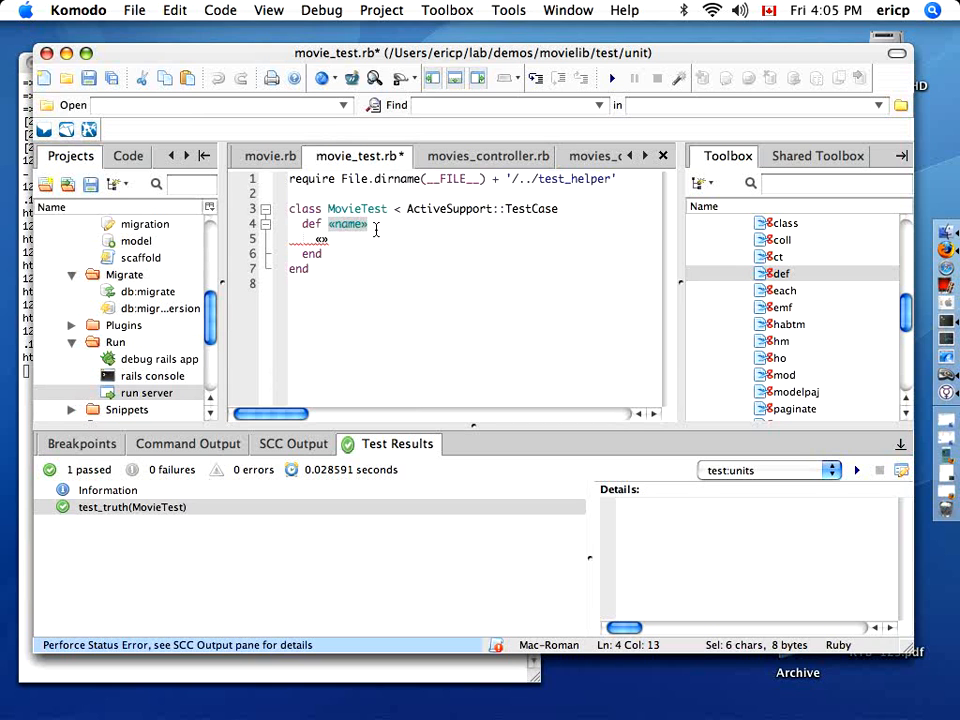
Step: Write test_present creating Movie.new and asserting !m.valid? for the untitled movie
click(784, 290)
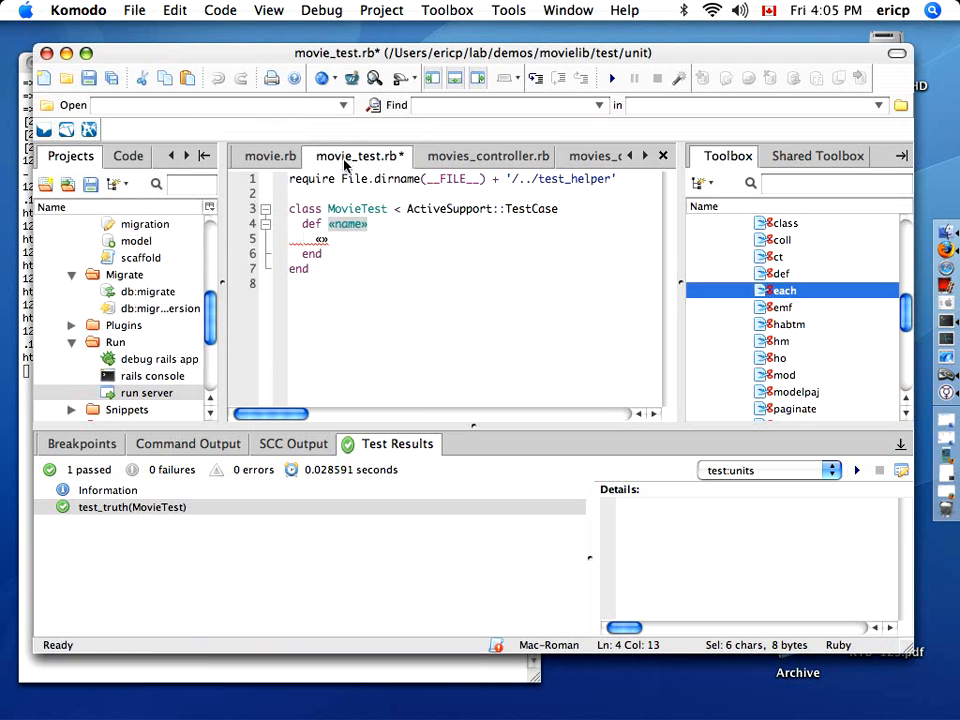
text(test_present)
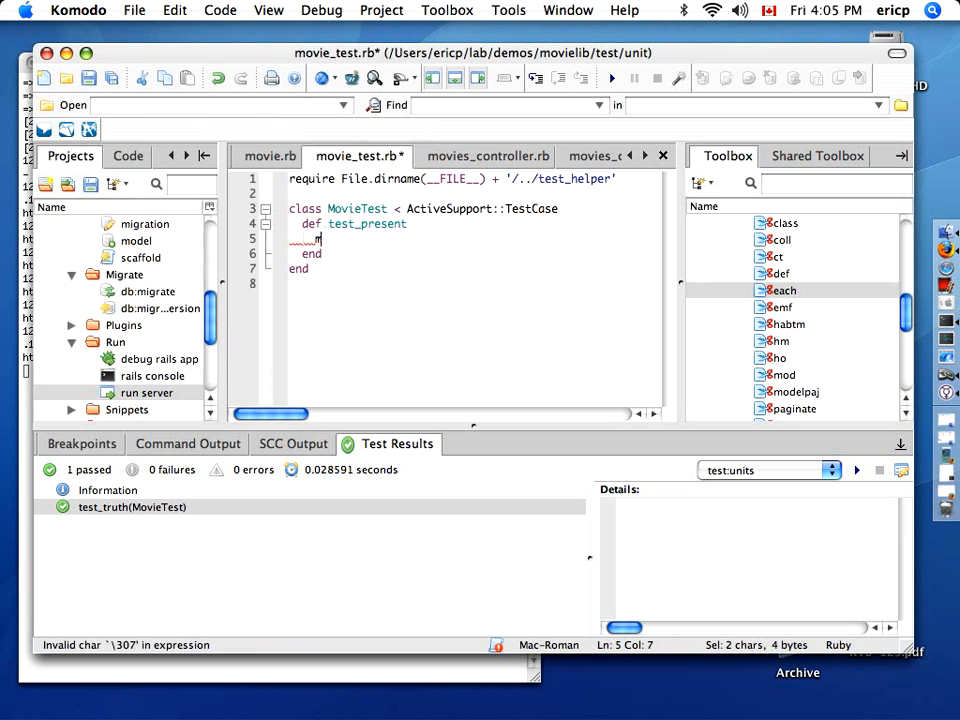
text(m = Movie.new)
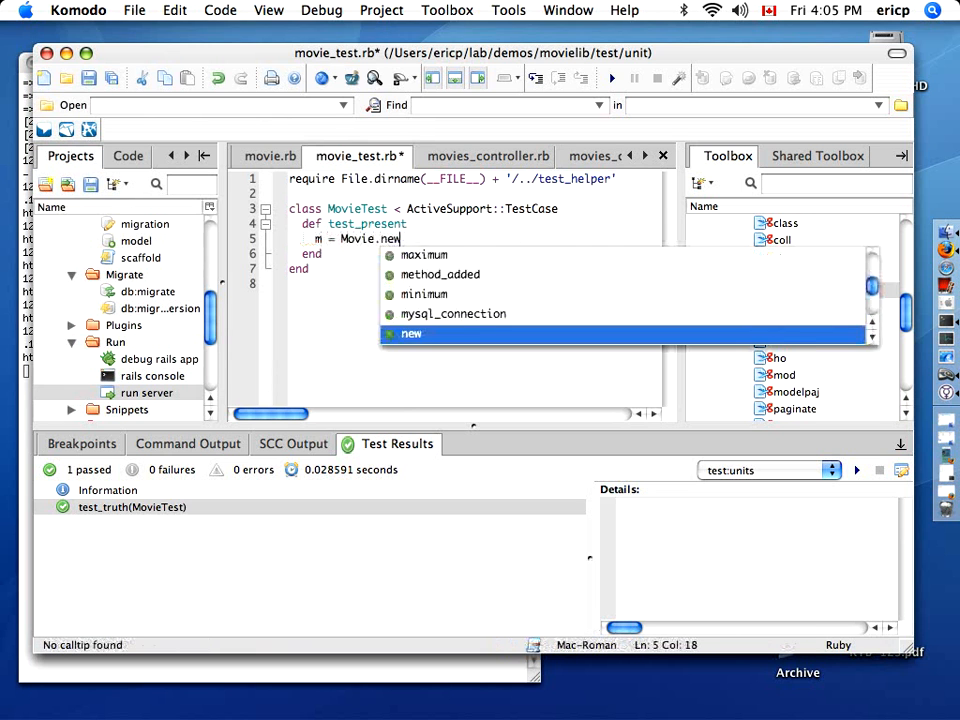
text(assert)
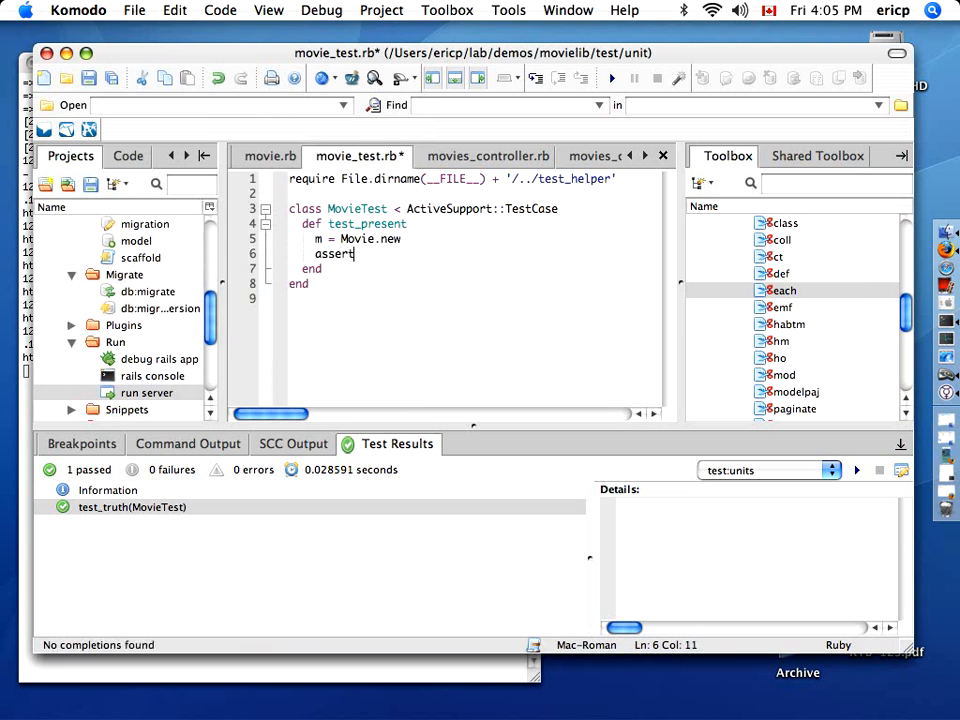
text(!m.valid?)
text(m.title)
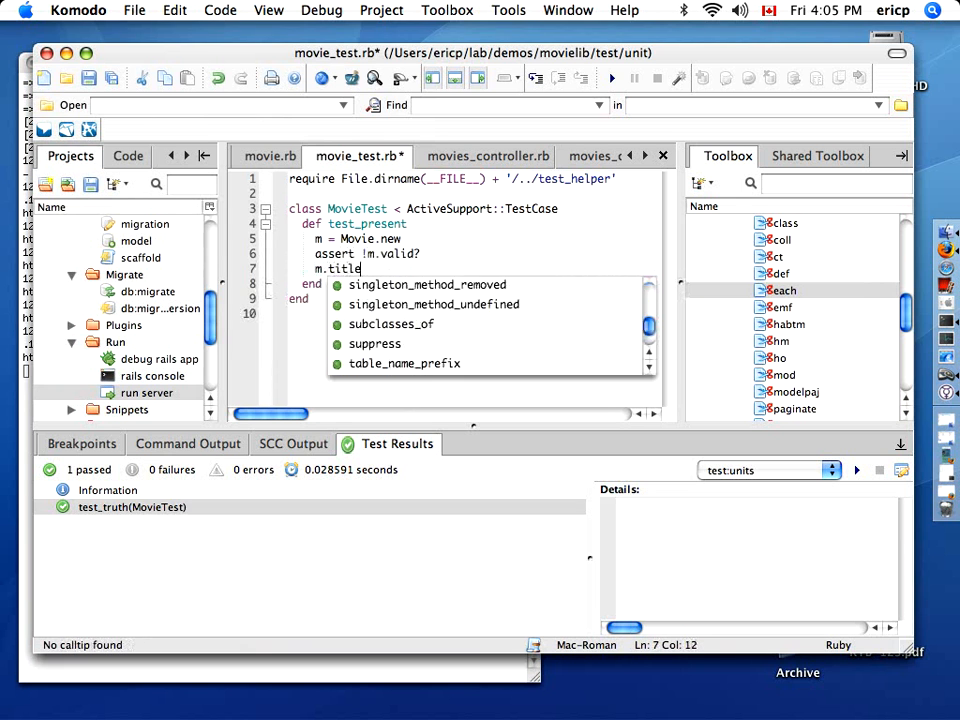
Step: Set m.title to 'something', assert validity again, and save movie_test.rb
text(= ')
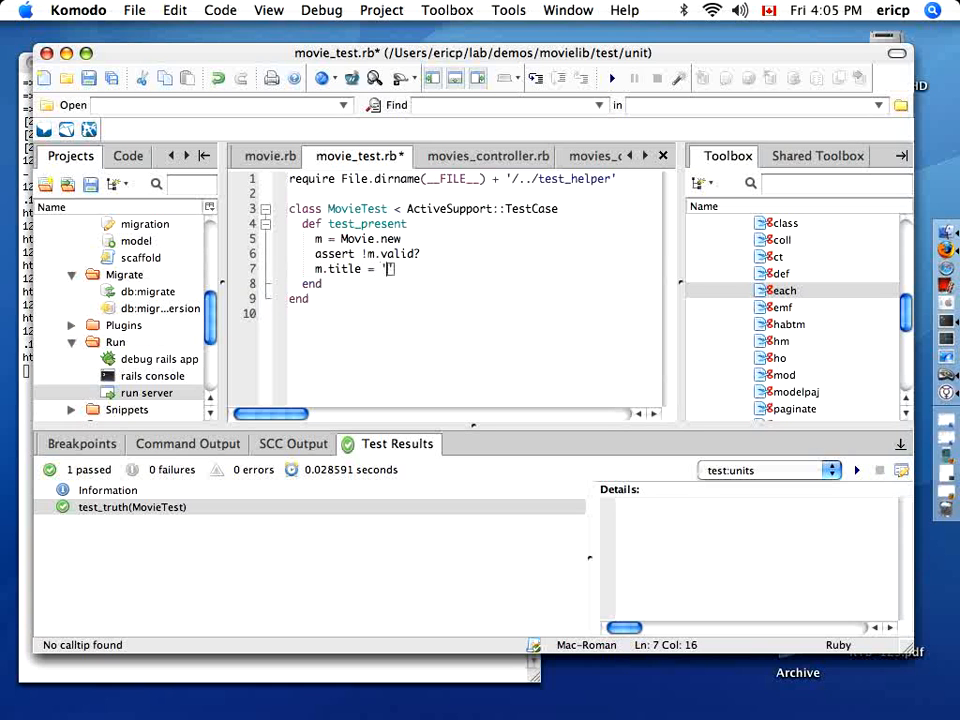
text(something)
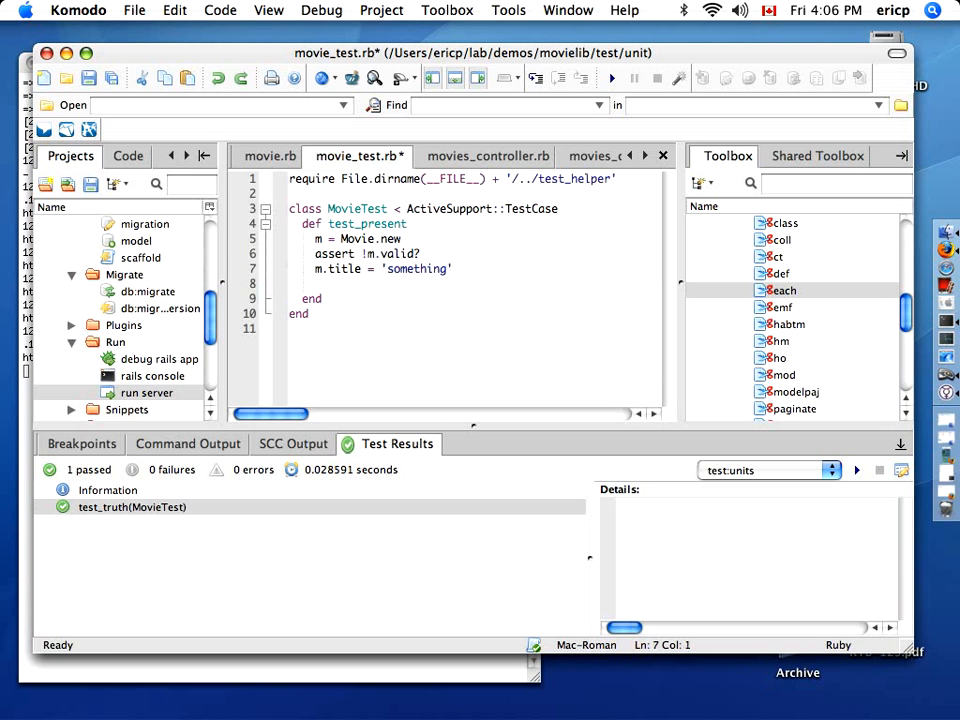
text(assert !m.valid?)
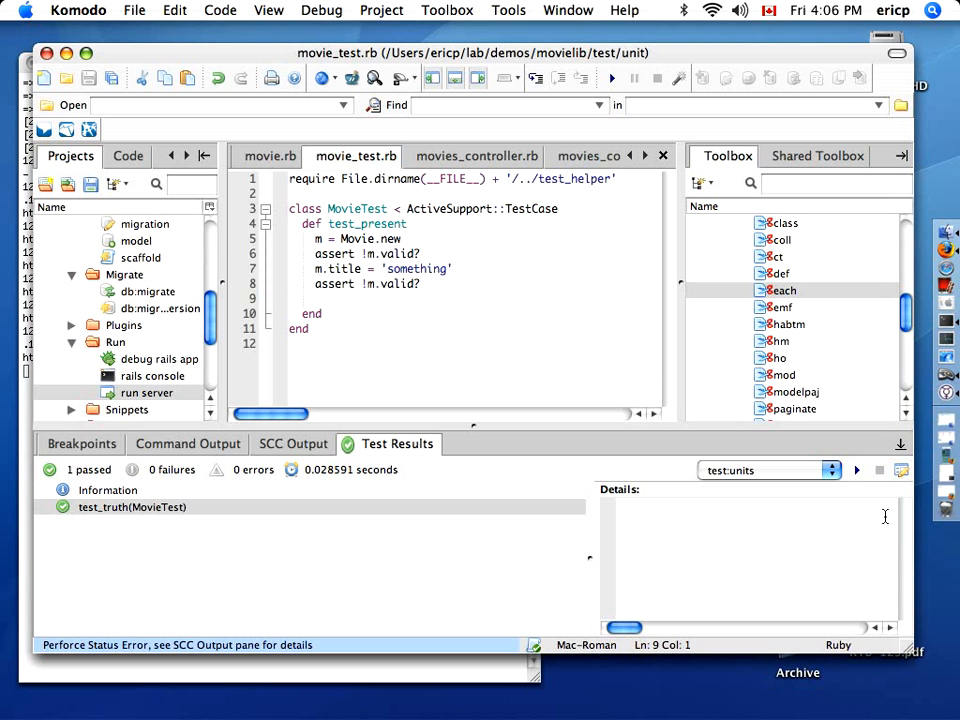
Step: Run the unit tests and view the test_present failure details at line 8
click(856, 470)
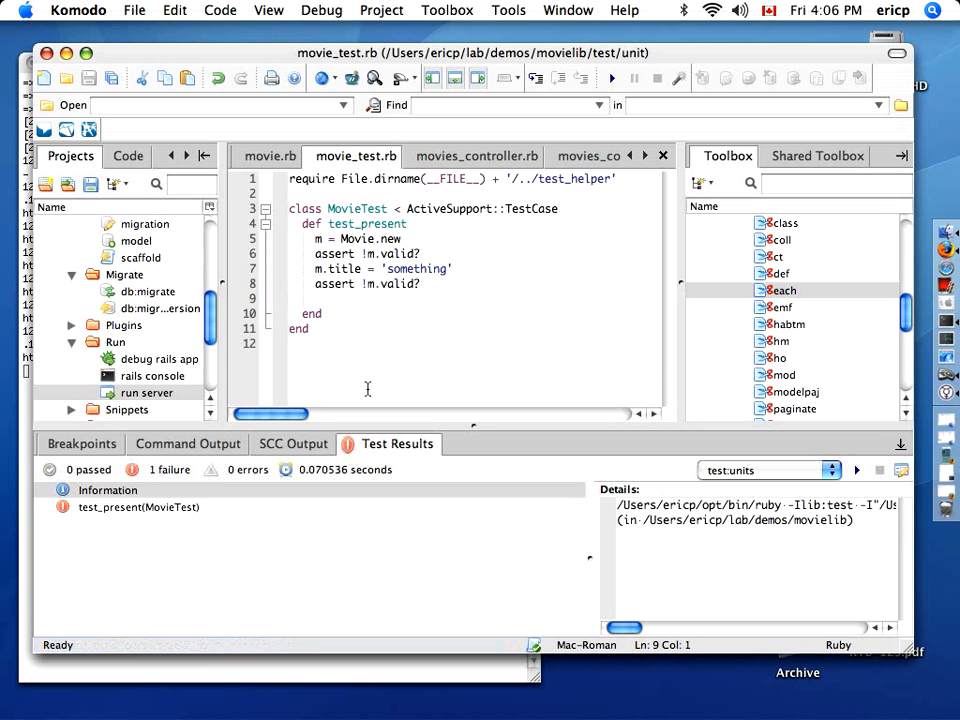
click(138, 508)
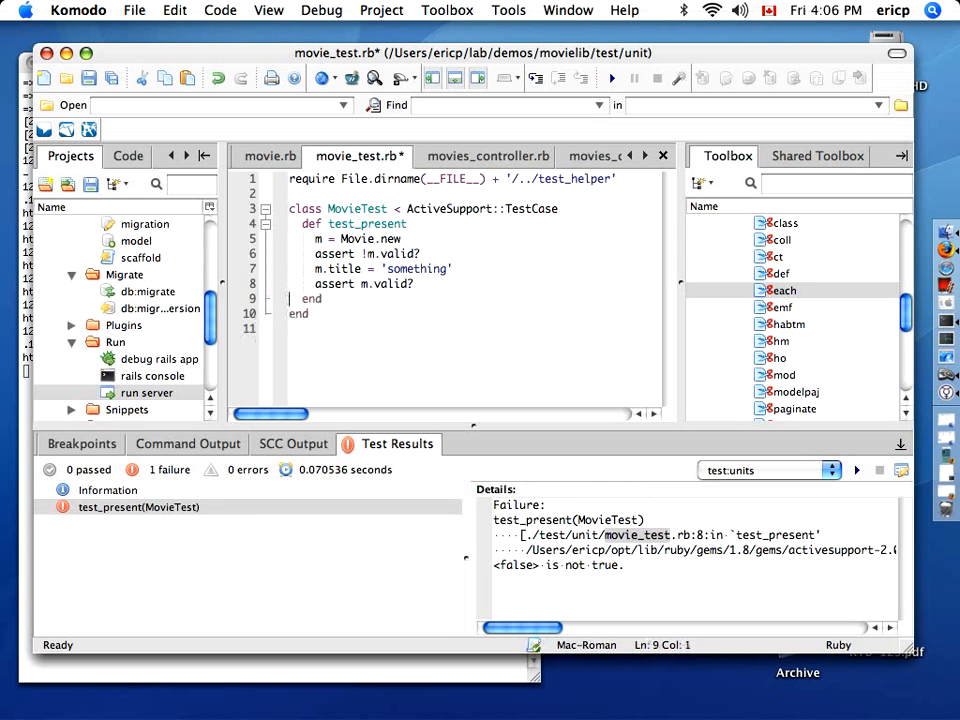
Step: Write test_unique creating two Movies titled "name1" and asserting m1.valid?
text(def test_unique)
text(m =)
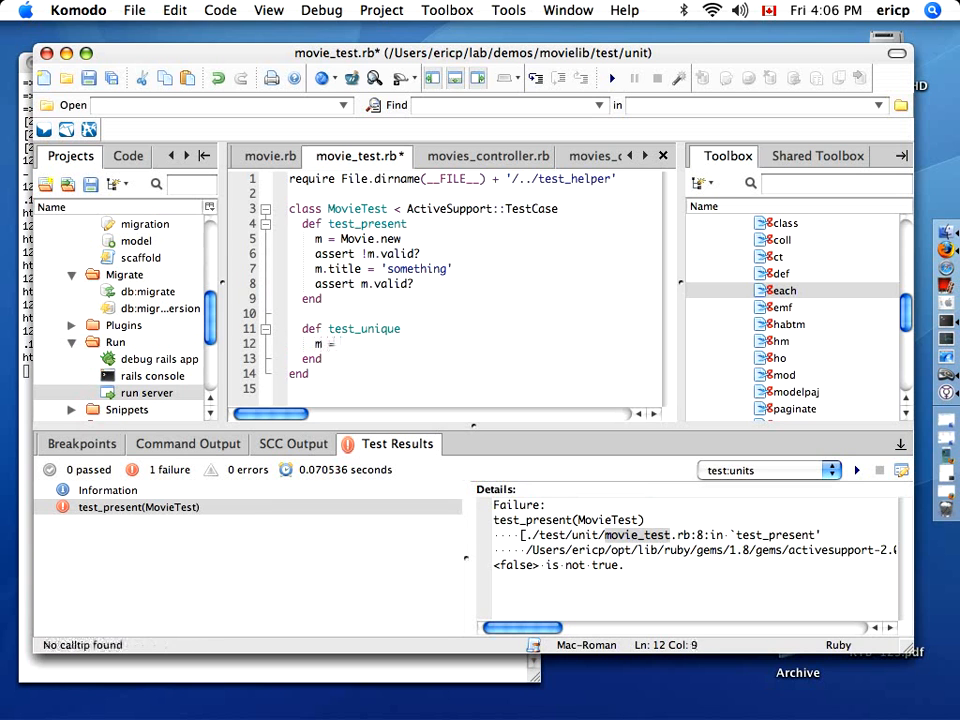
text(Movie.create(:title)
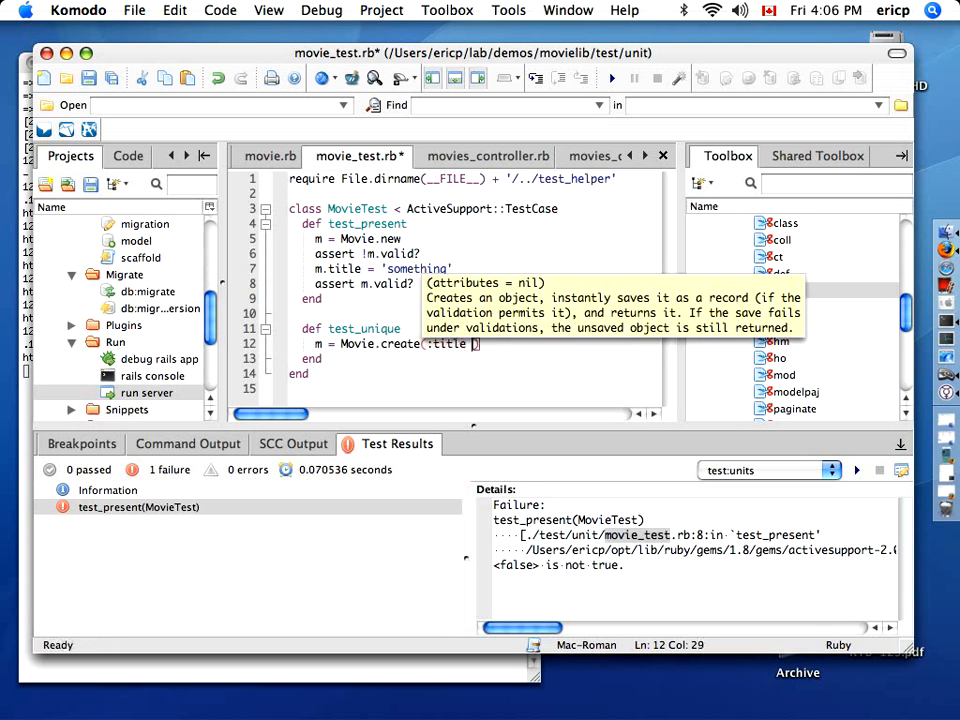
text(=> "name1)
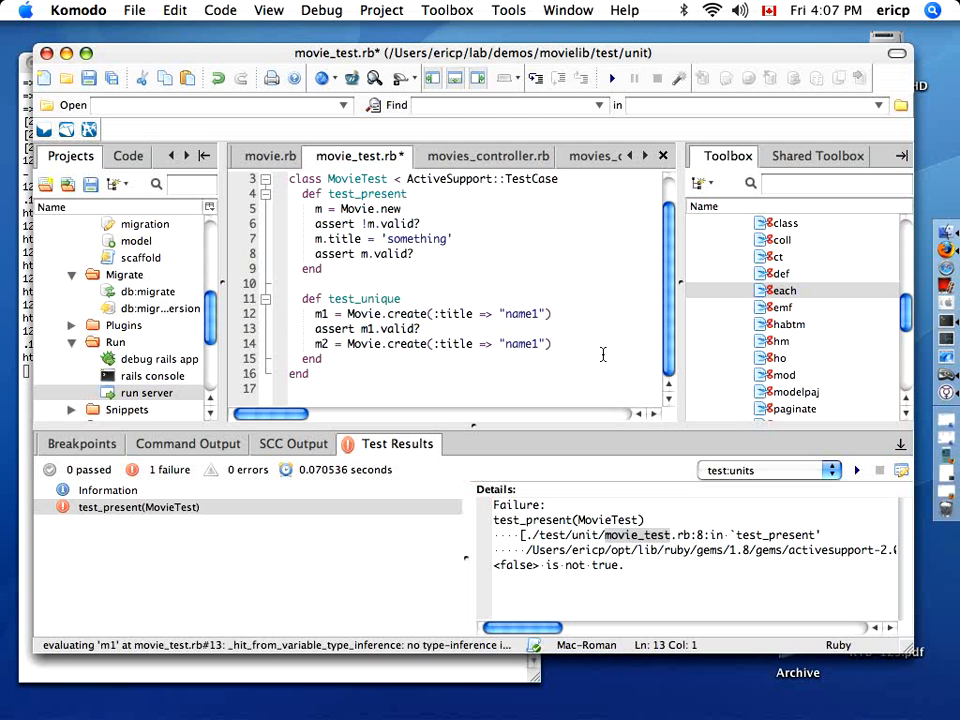
text(assert m1.valid?)
text(assert !m2.valid?)
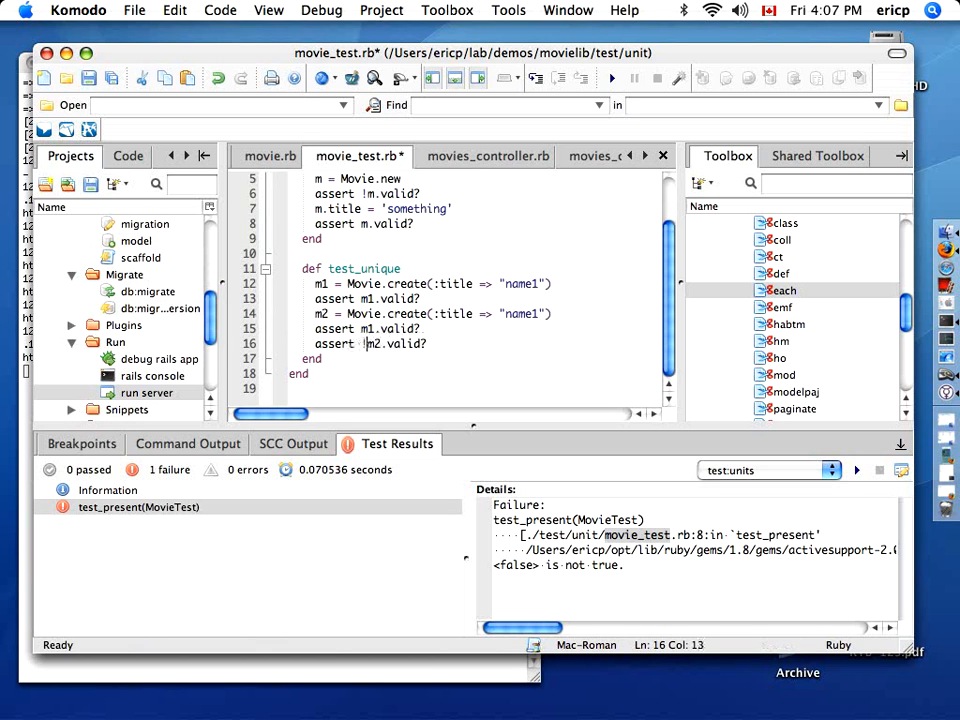
Step: Append " II" to m2.title and finish the duplicate-title assertions, then save
click(448, 344)
text(m)
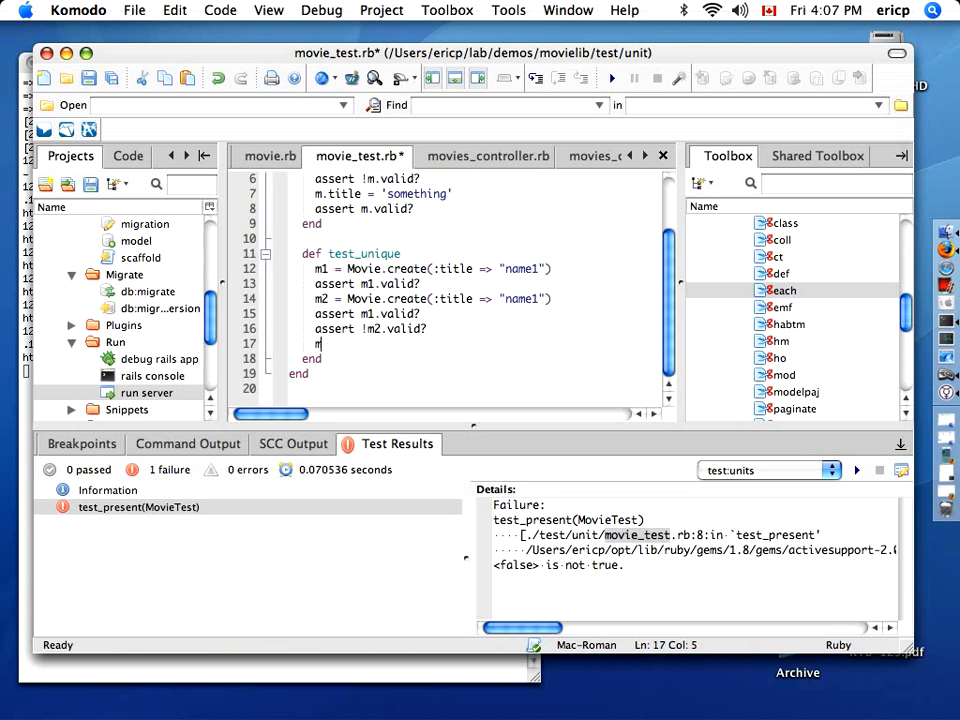
text(2.title)
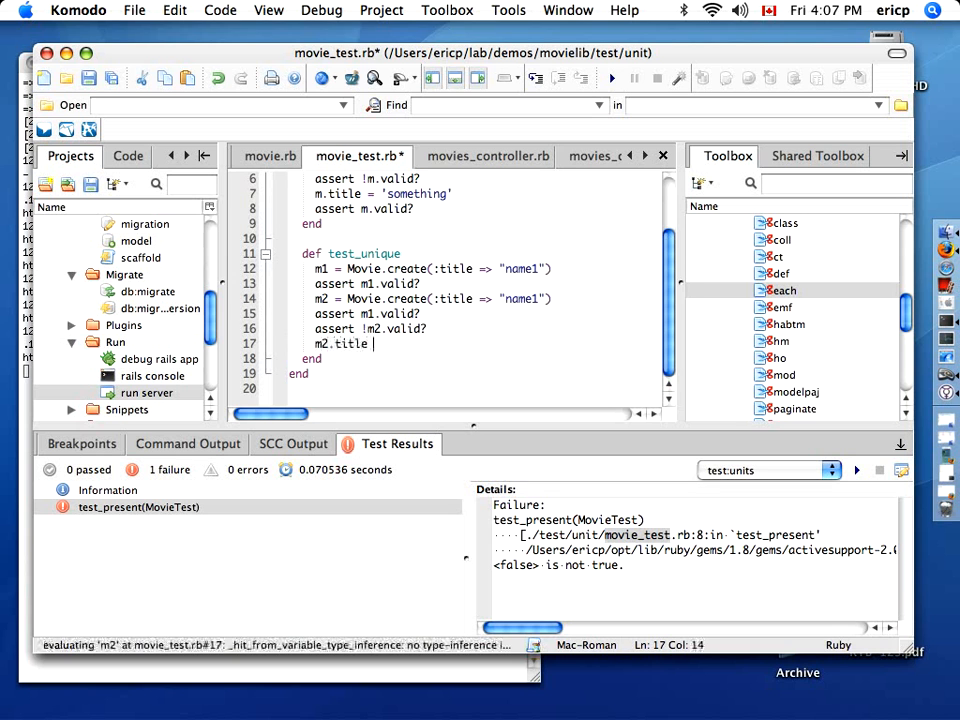
text(+= " ")
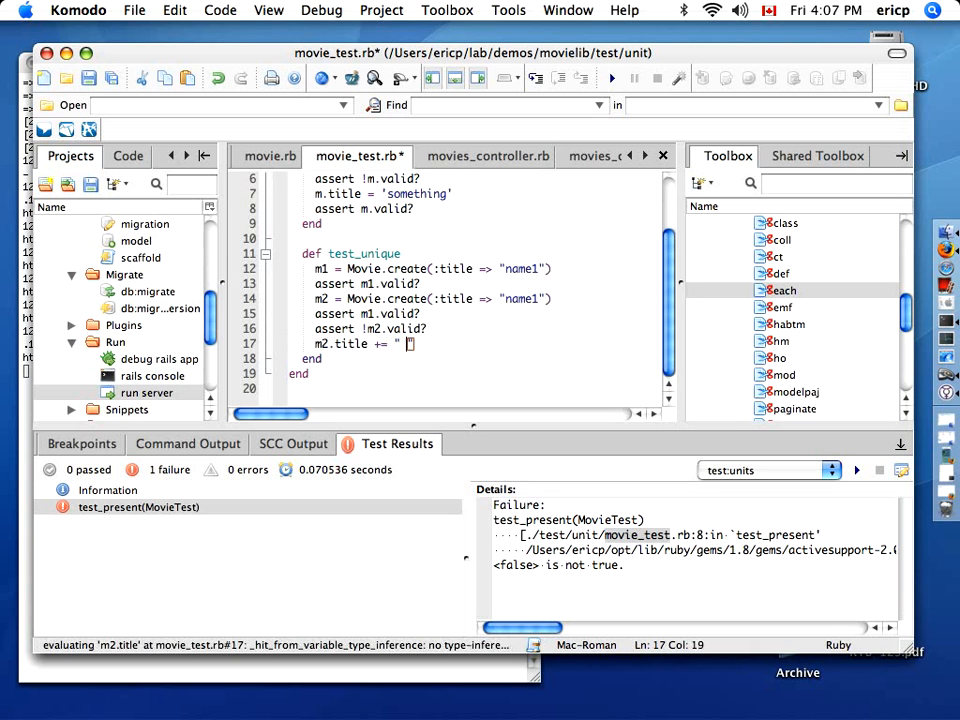
text(II)
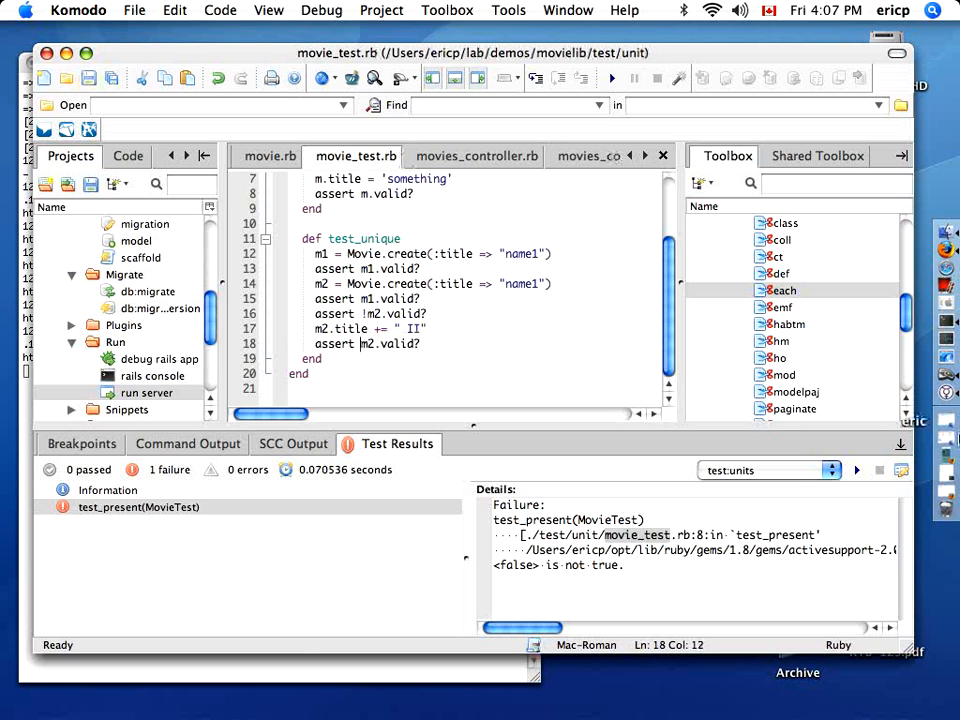
Step: Rerun test:units to get 2 passed, 0 failures, and move to movies_controller.rb
click(880, 470)
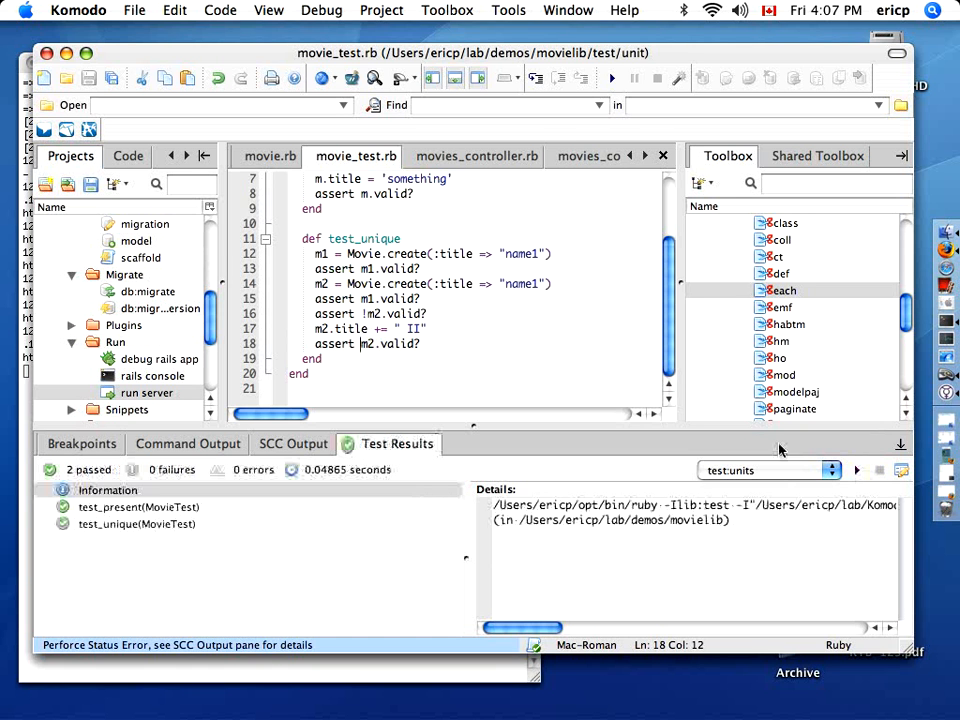
click(476, 156)
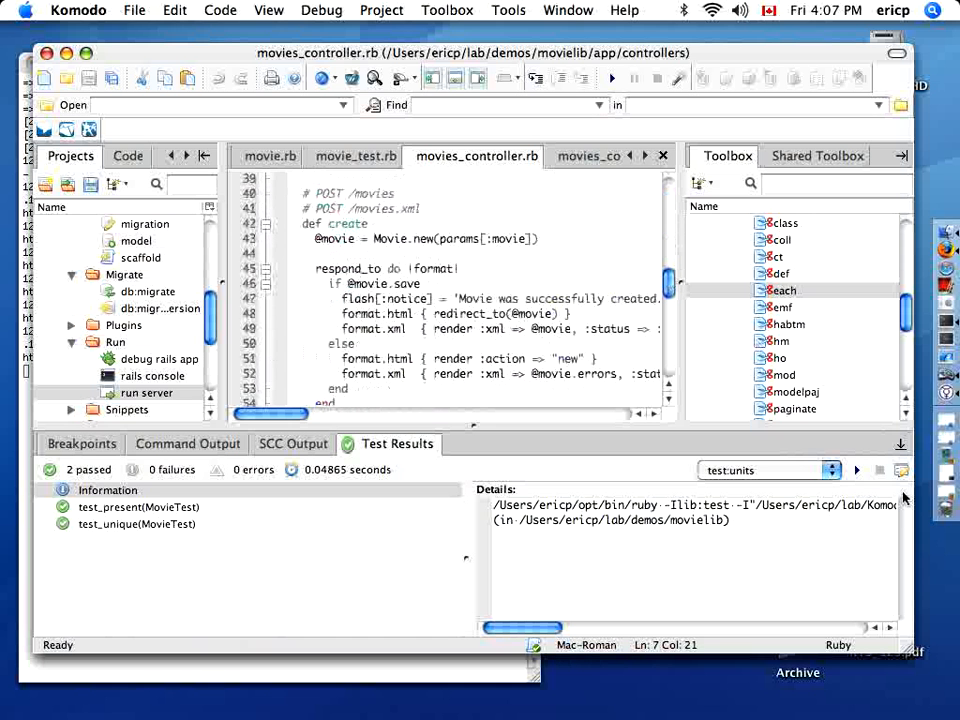
Step: Run test:functionals (5 passed, 2 failures) and view test_should_update_movie's redirect failure
click(856, 470)
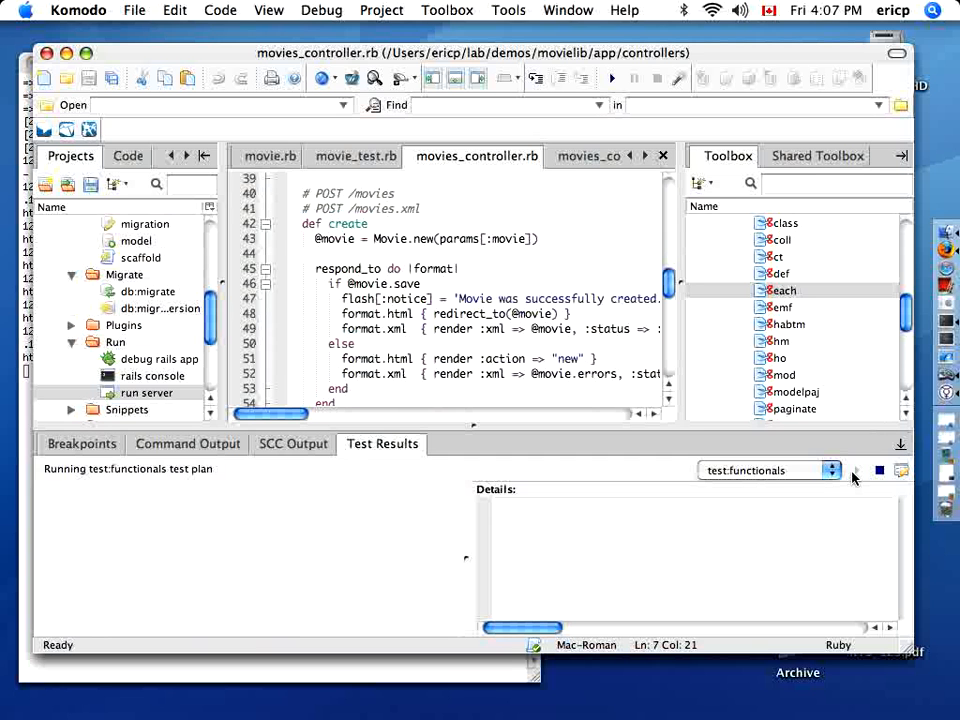
click(852, 470)
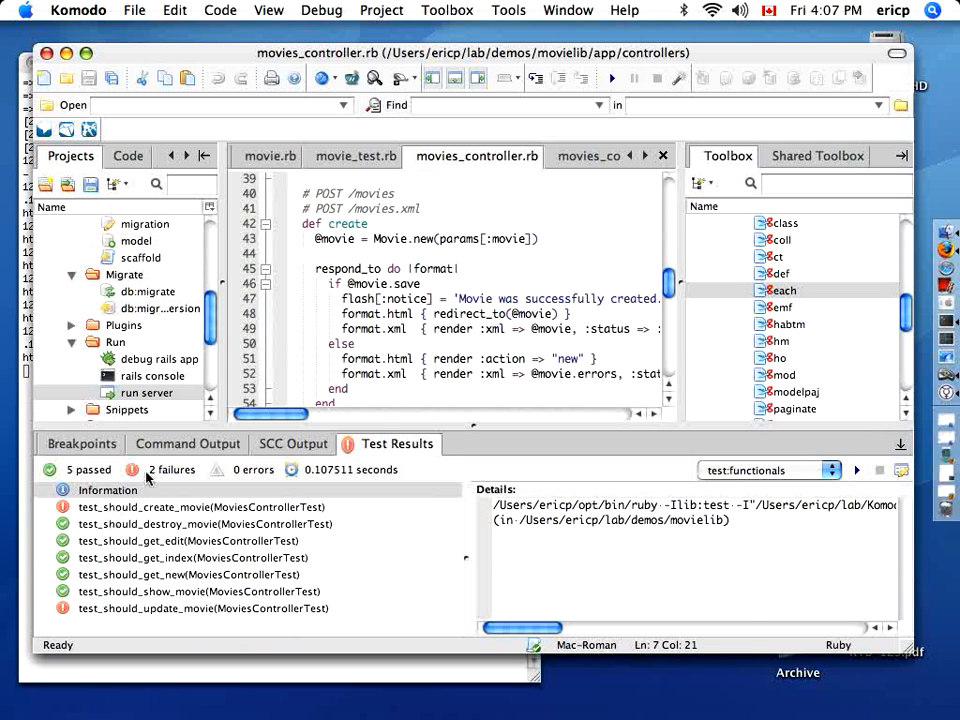
click(204, 608)
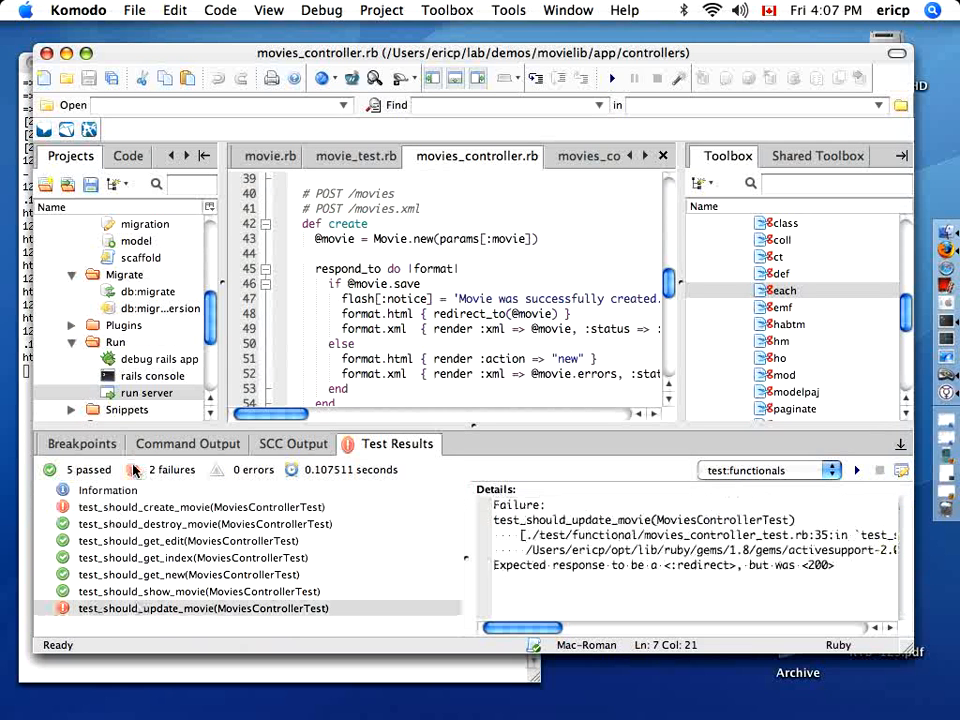
click(200, 508)
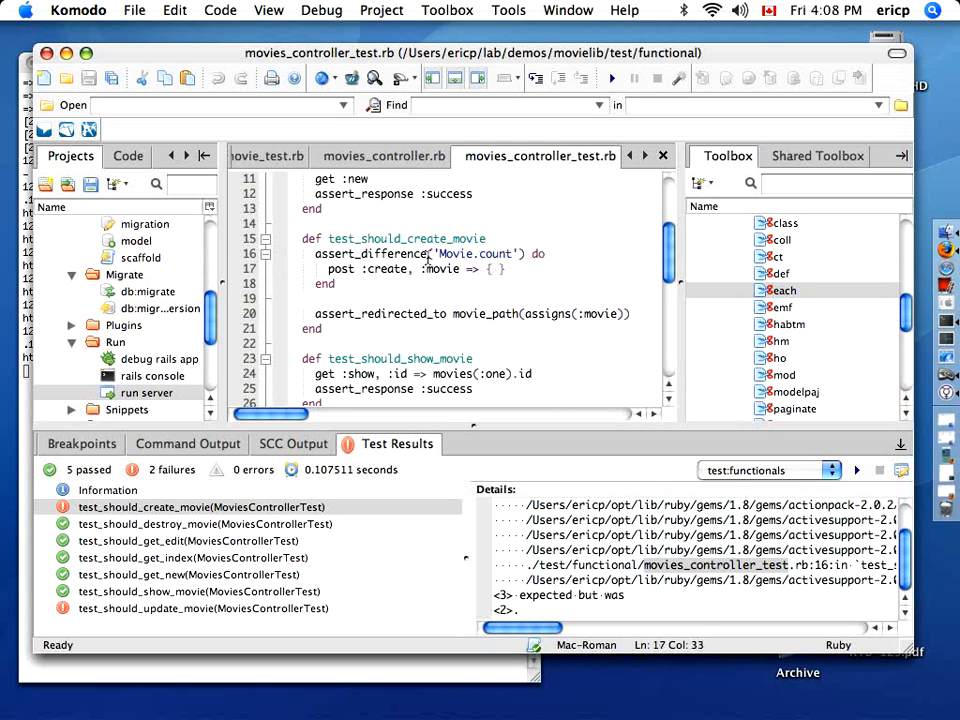
Step: Add :title => "foo" to the post :create params, rerun for 6 passed, and select the failing update test
text(:tit)
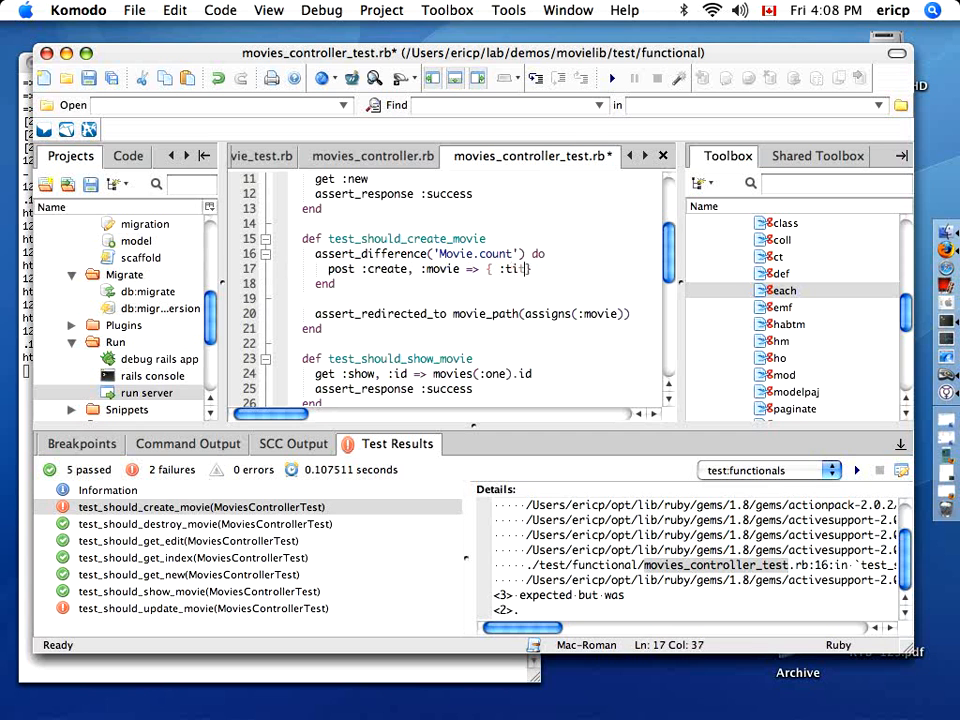
text(tle =>)
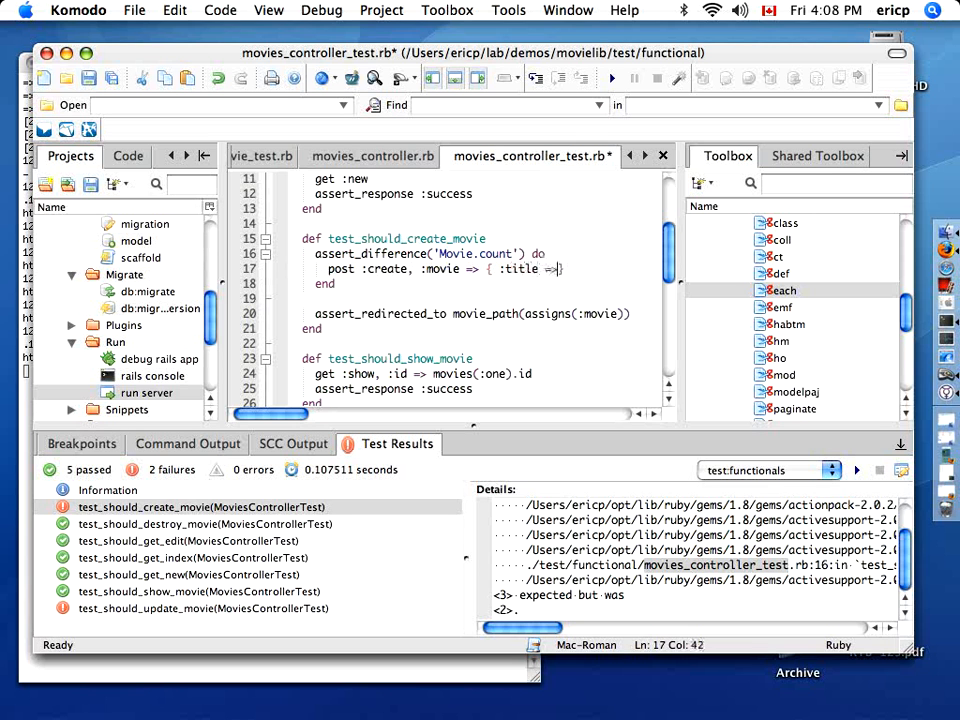
text("foo"})
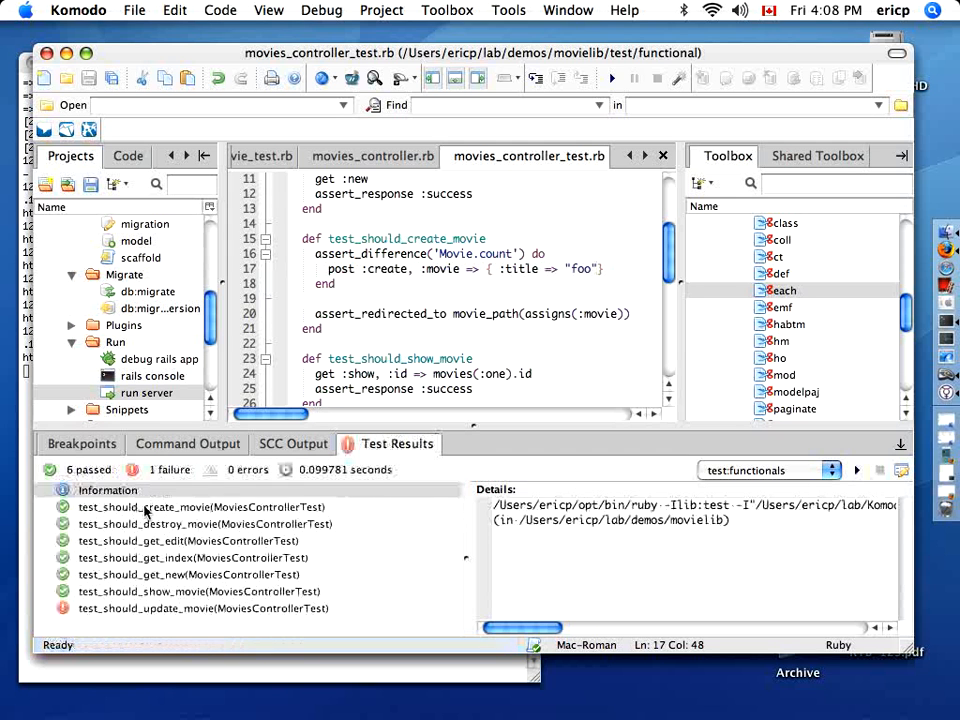
click(204, 608)
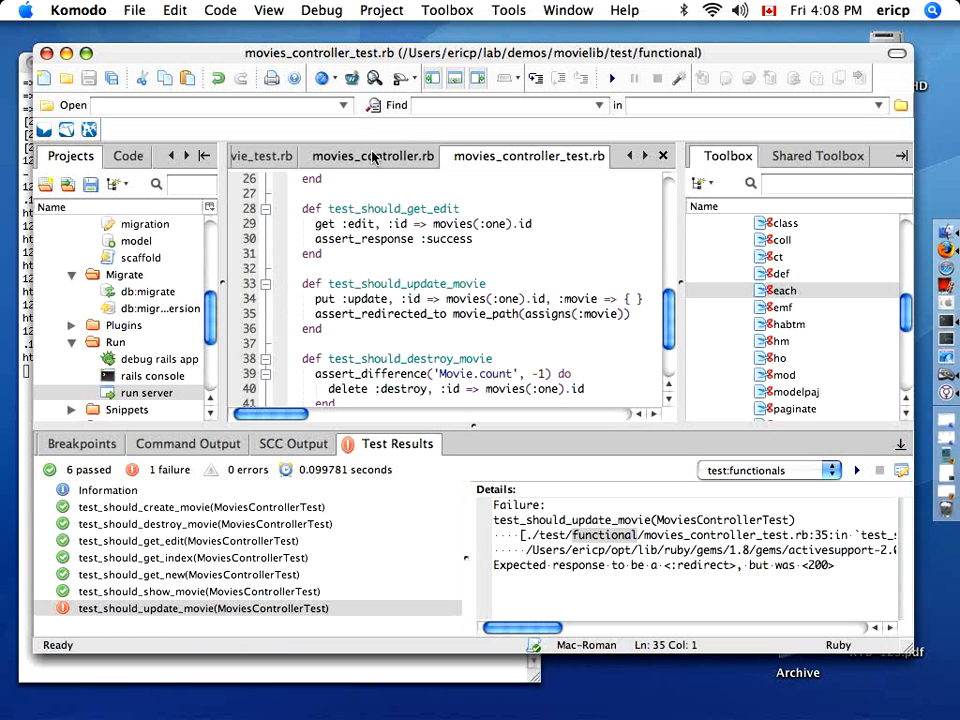
Step: View movies_controller.rb's update action, set a breakpoint there and start debugging
click(372, 156)
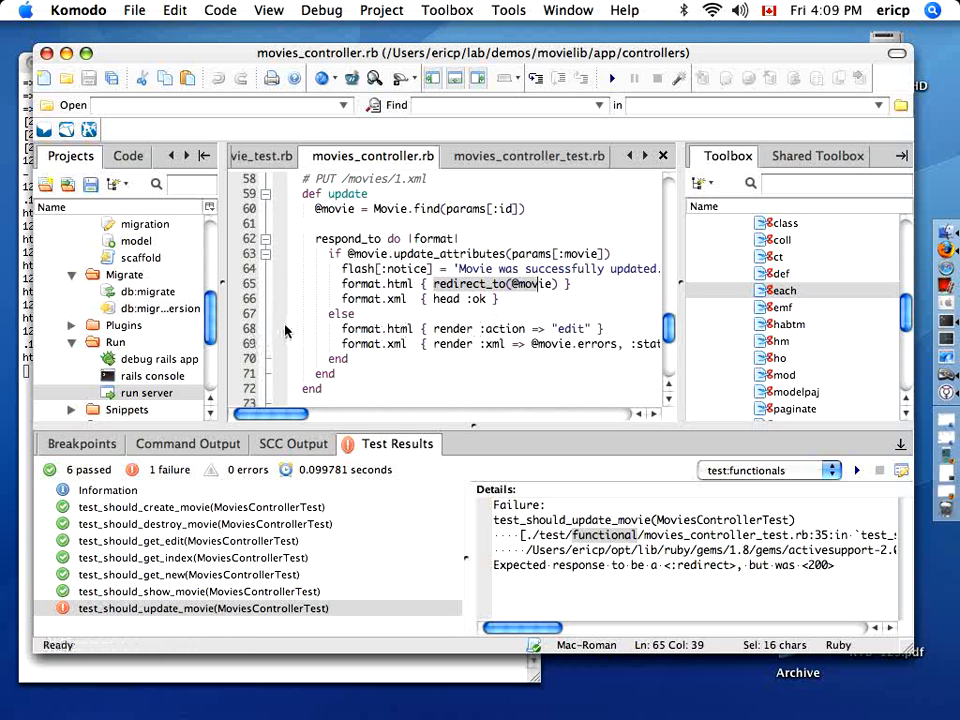
click(528, 156)
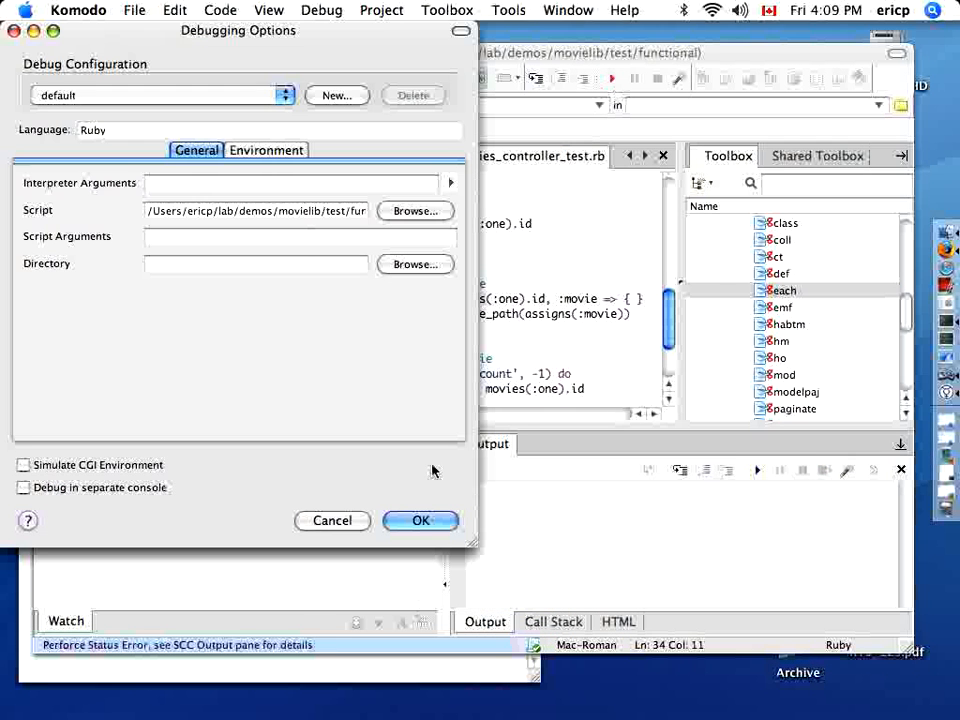
click(420, 520)
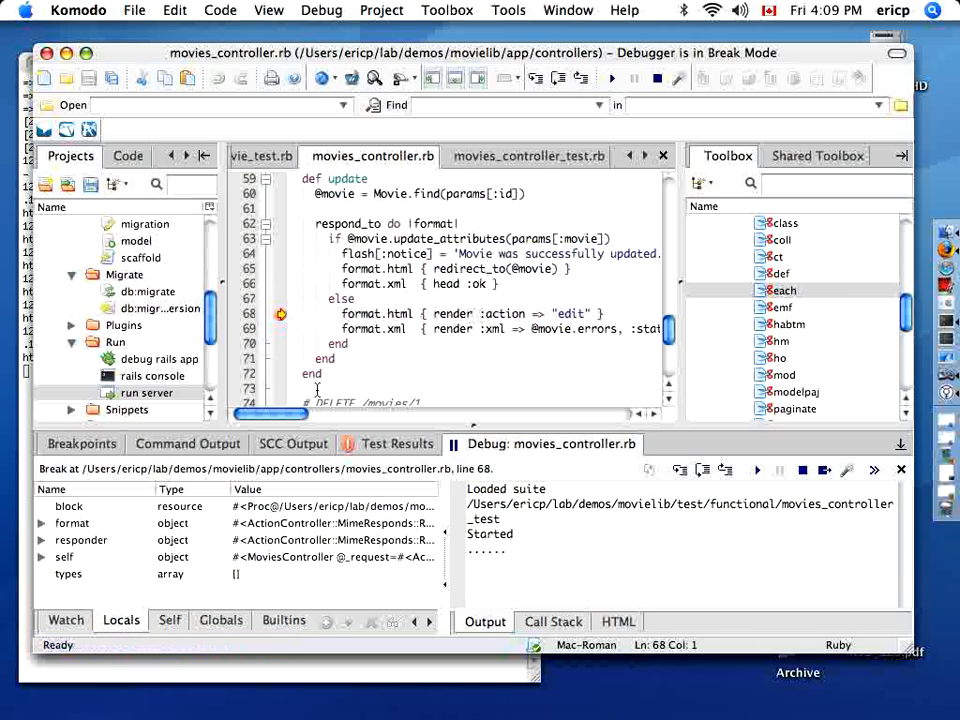
click(168, 620)
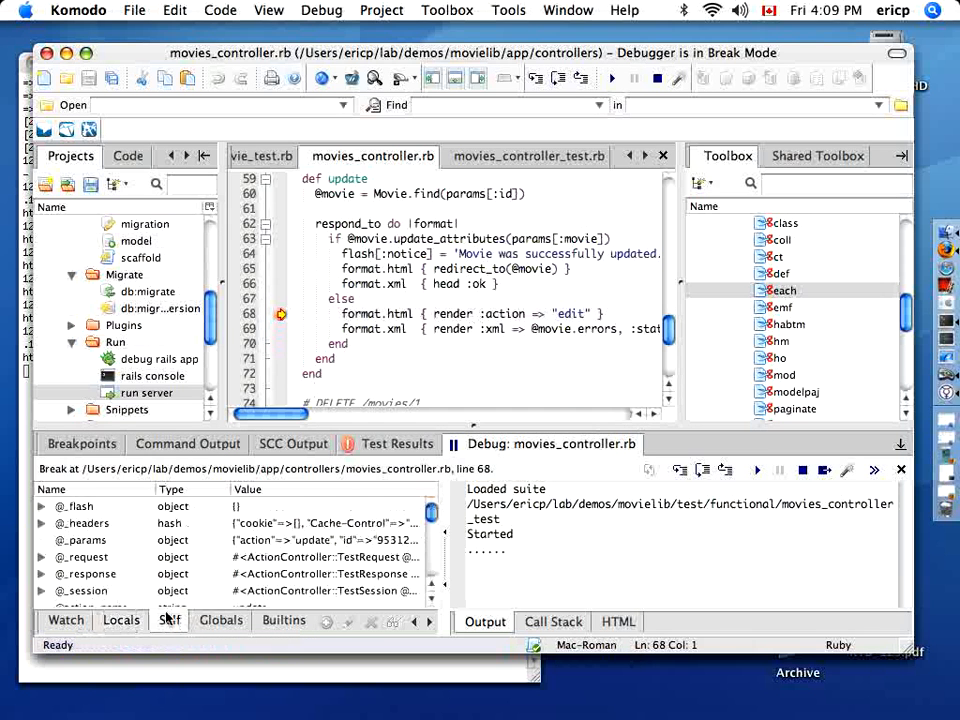
click(168, 620)
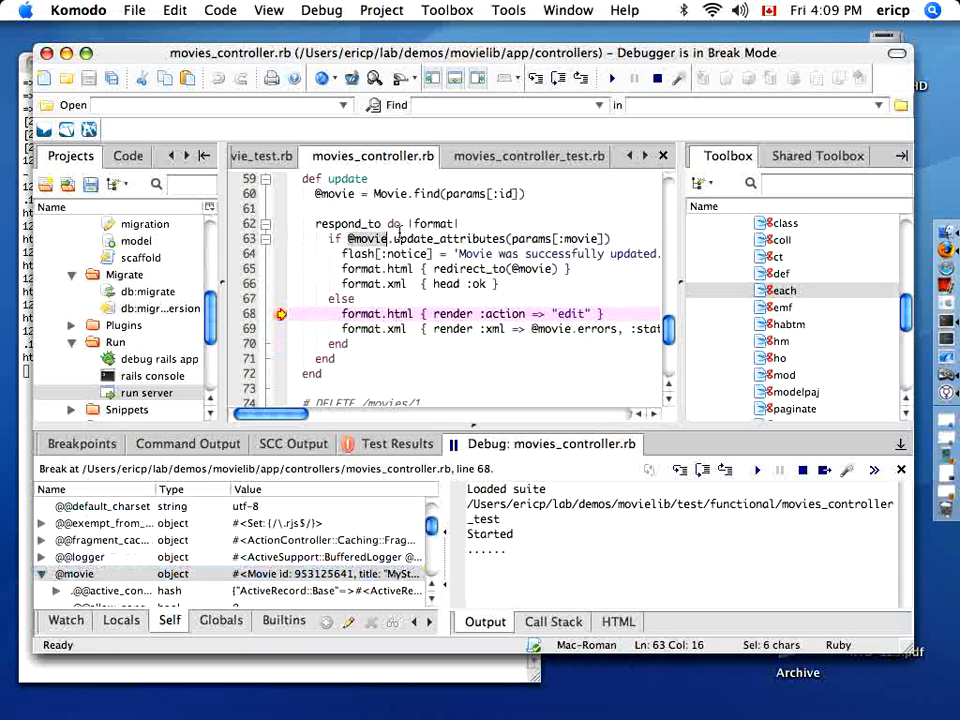
click(42, 572)
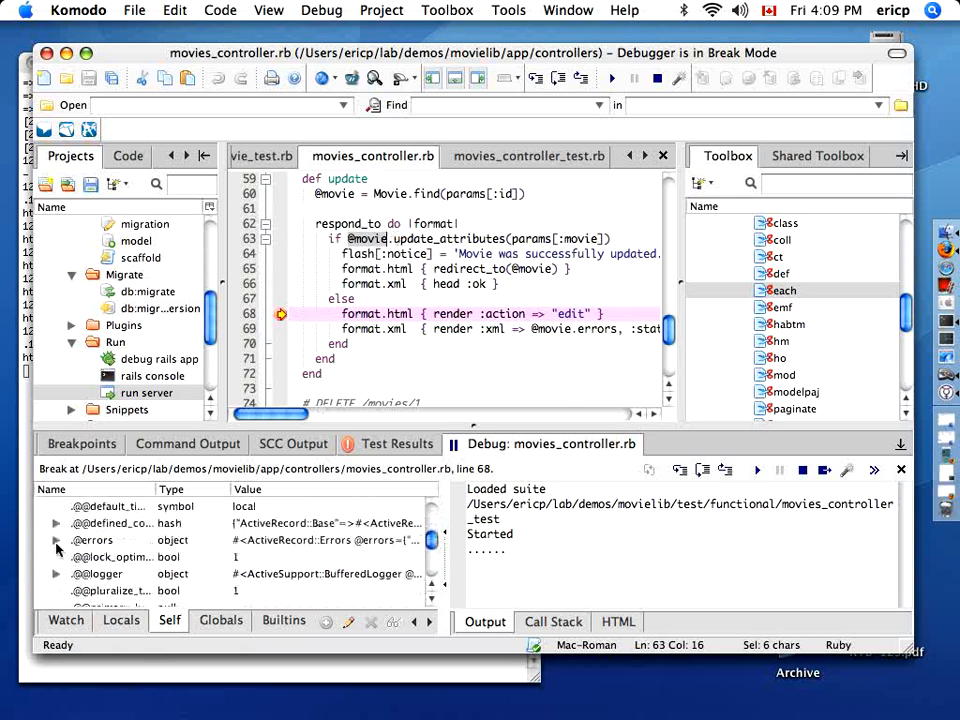
click(56, 540)
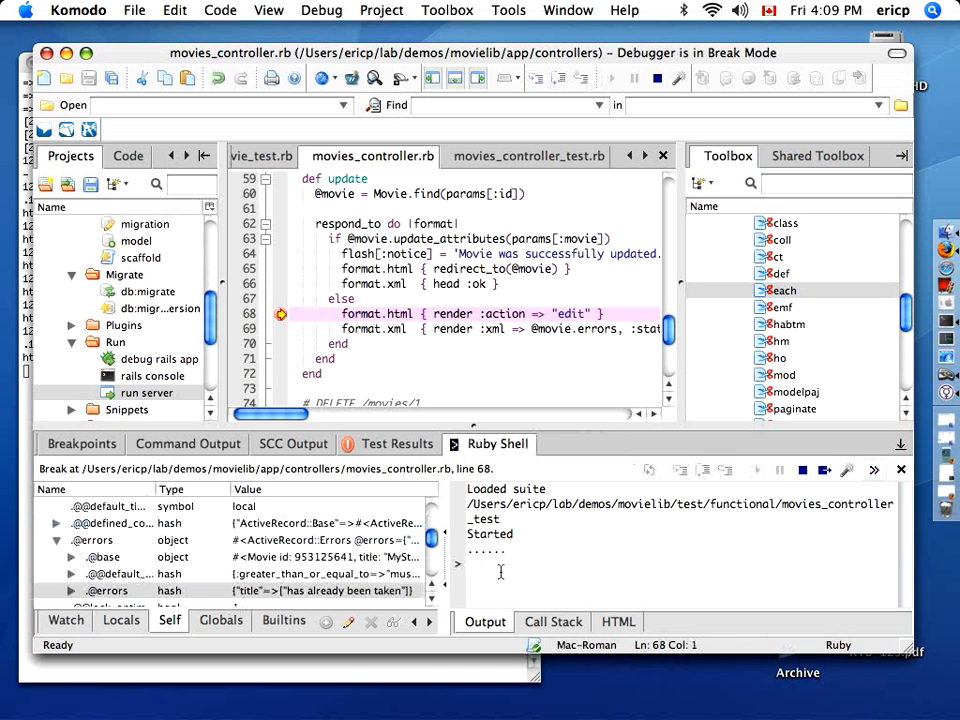
Step: Run Movie.find(:all) in the Ruby shell, then expand the test and fixtures folders
text(Movie.find(:all)
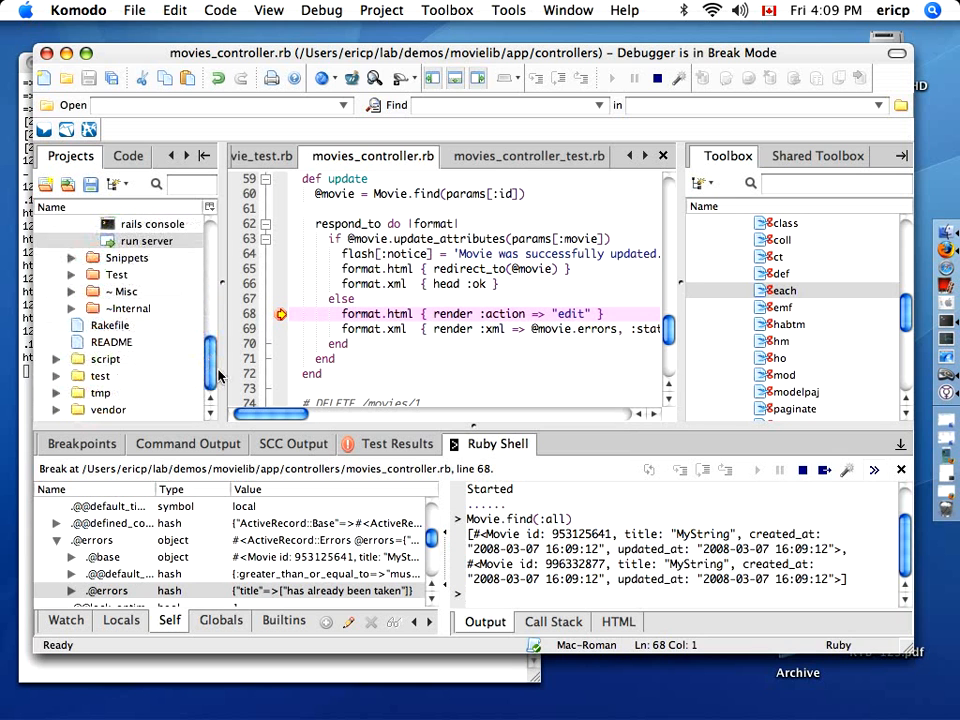
click(58, 376)
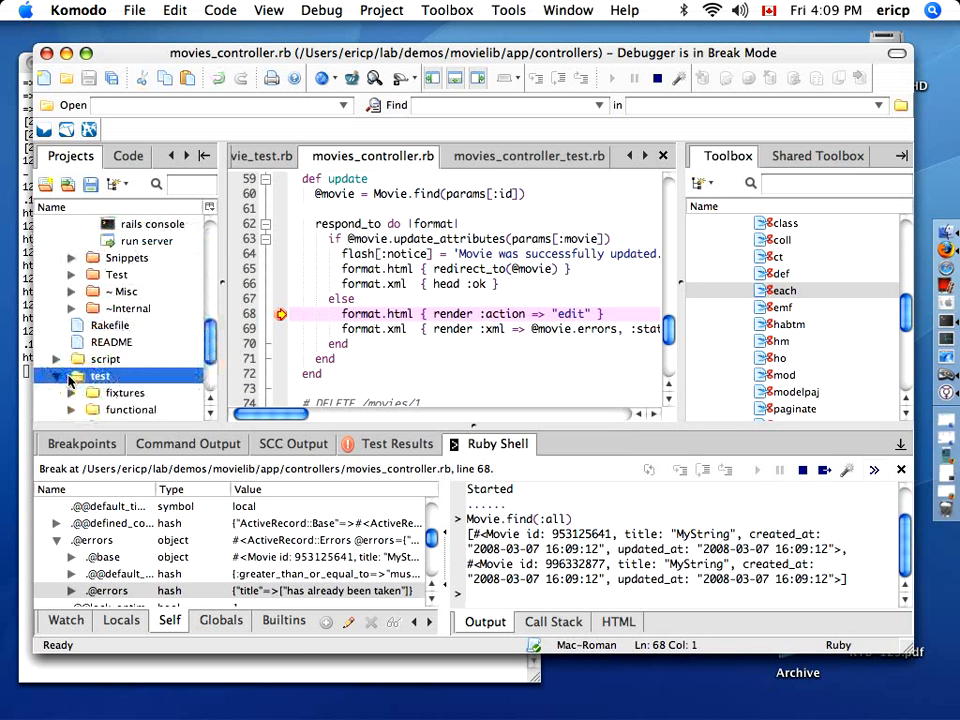
click(126, 392)
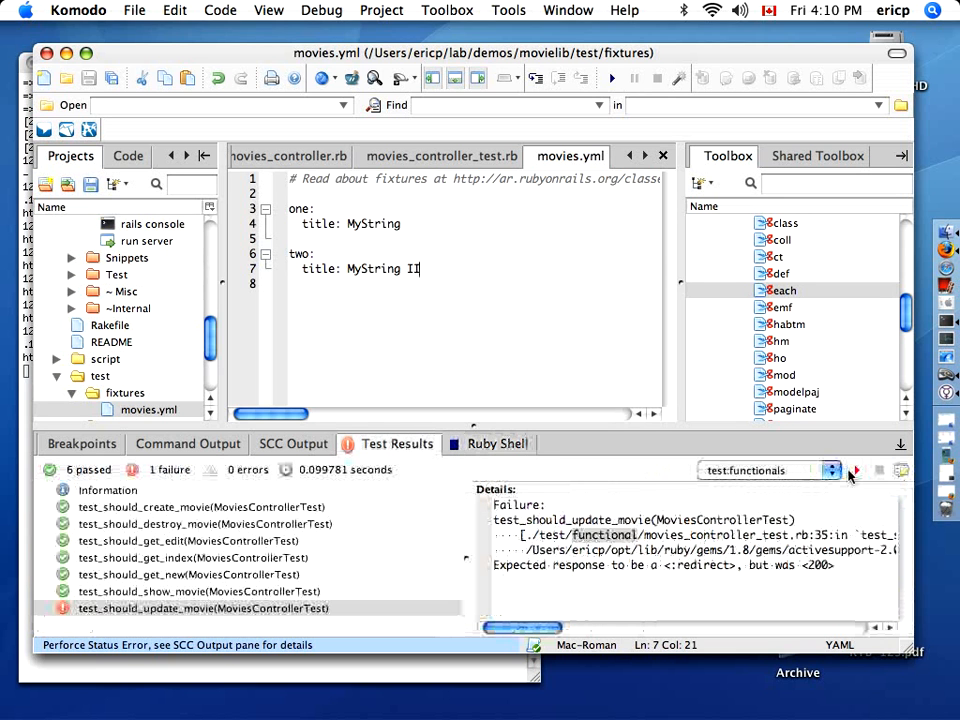
Step: Retitle the second movies.yml fixture to MyString II and rerun functionals for 7 passed
click(852, 470)
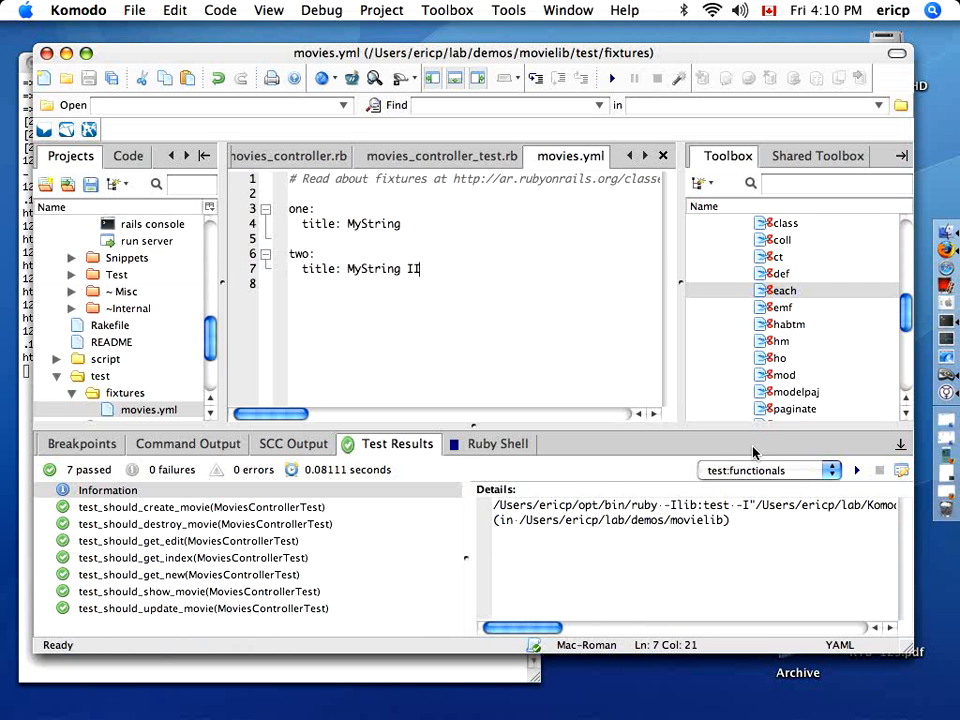
mouse_move(944, 238)
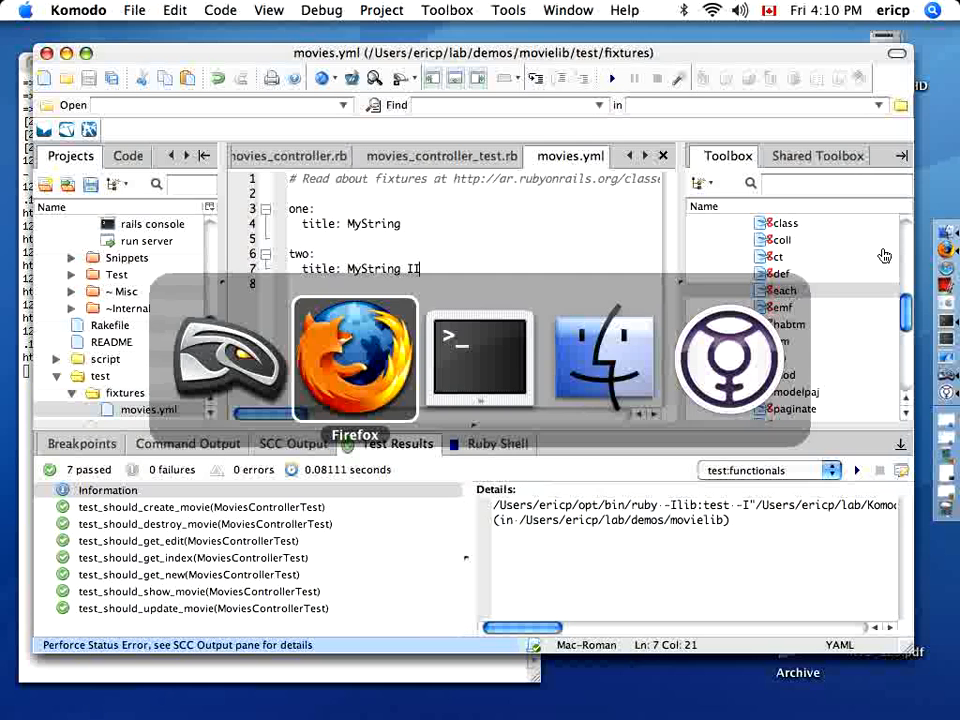
Step: In Firefox, start a new movie and submit duplicate and blank titles, both rejected
click(354, 356)
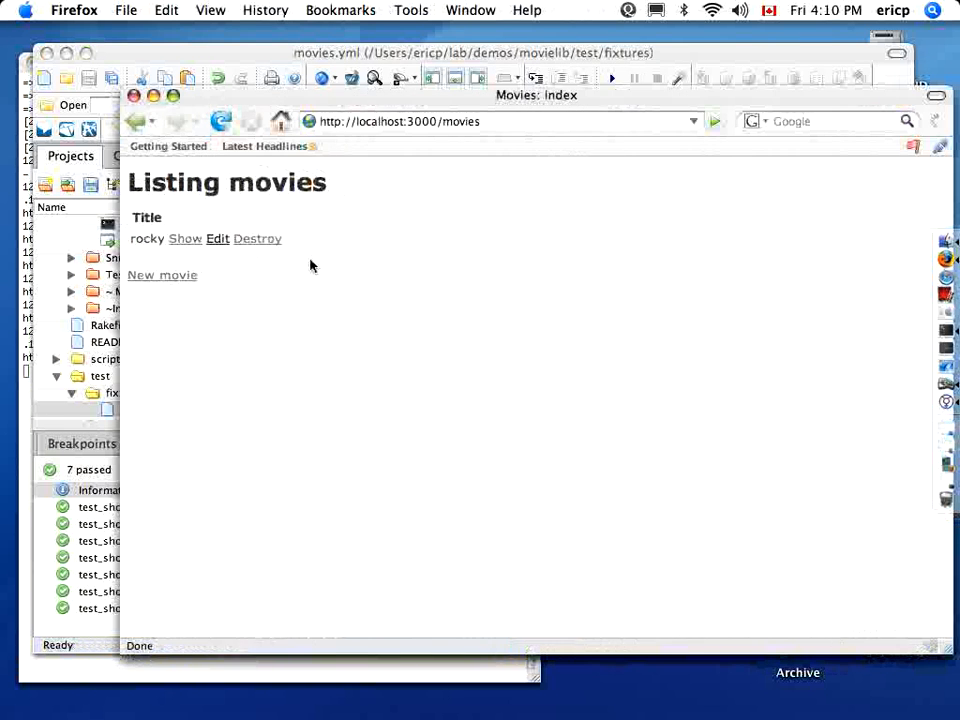
click(162, 276)
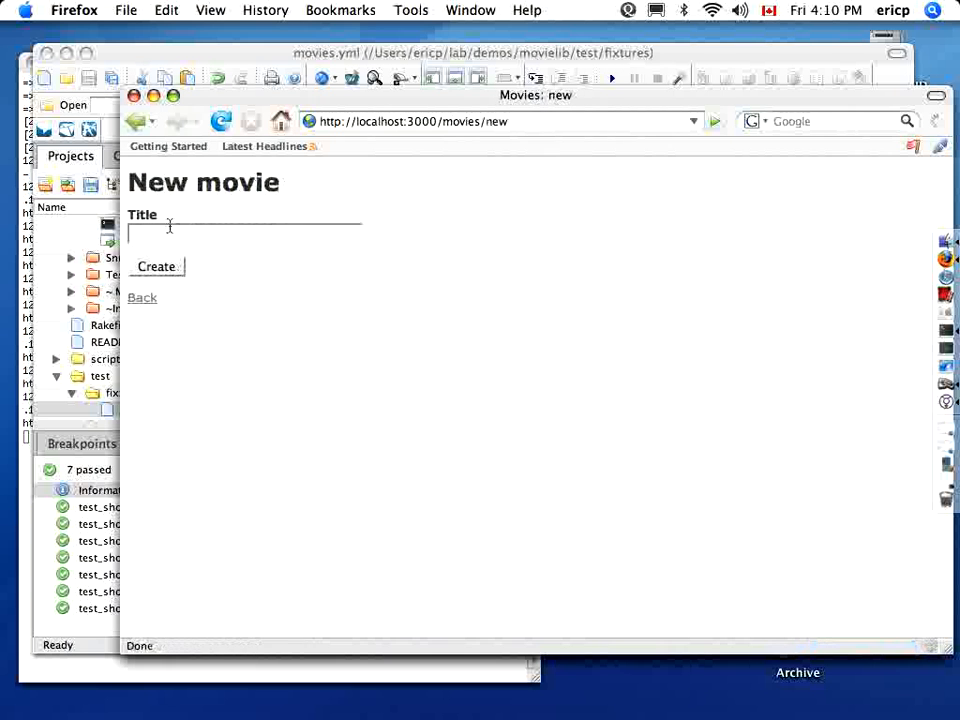
click(156, 266)
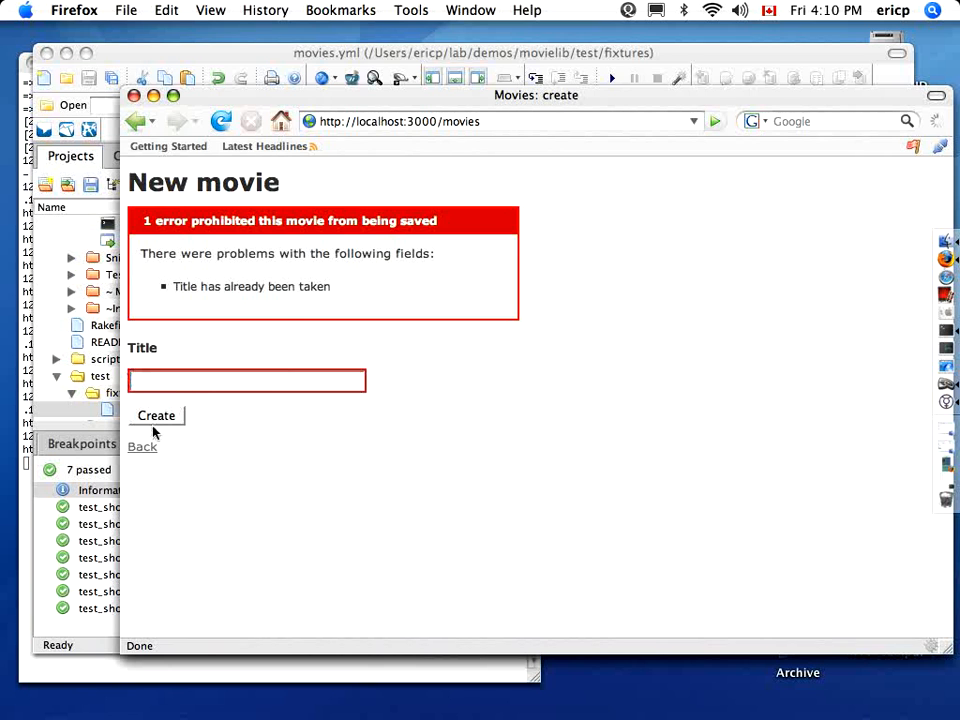
click(156, 414)
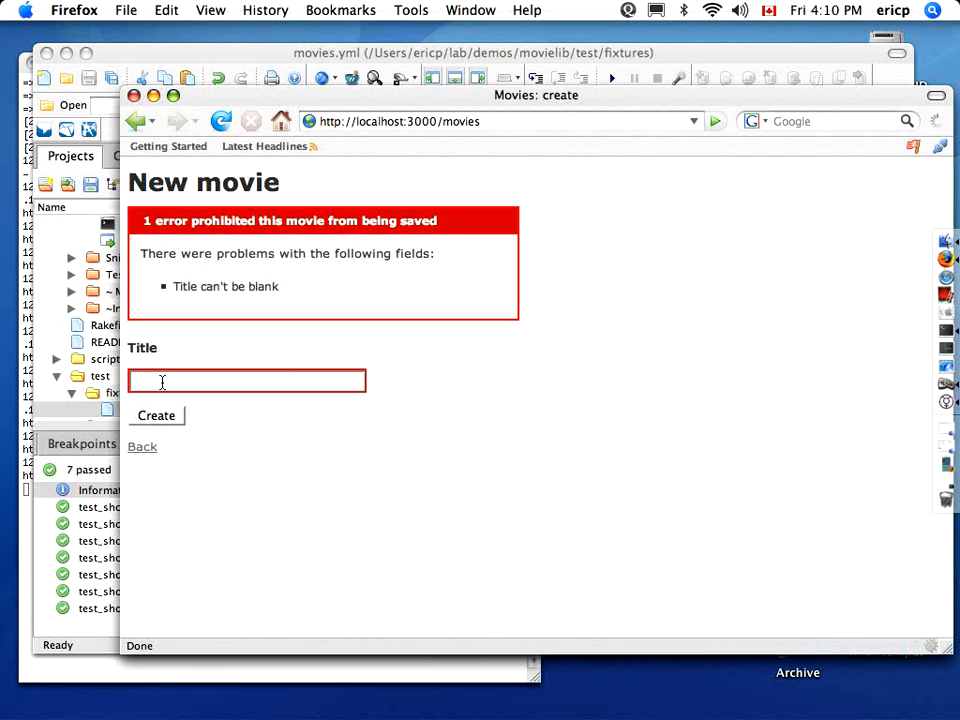
Step: Create the movie titled 'something else' and return to the list showing it with rocky
text(something e)
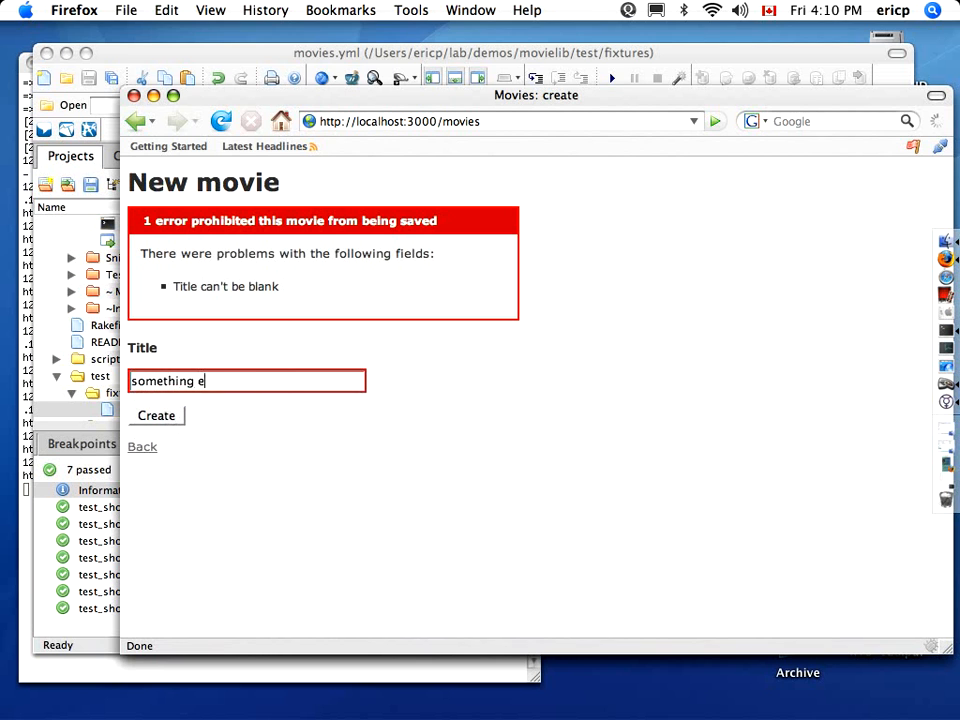
click(156, 414)
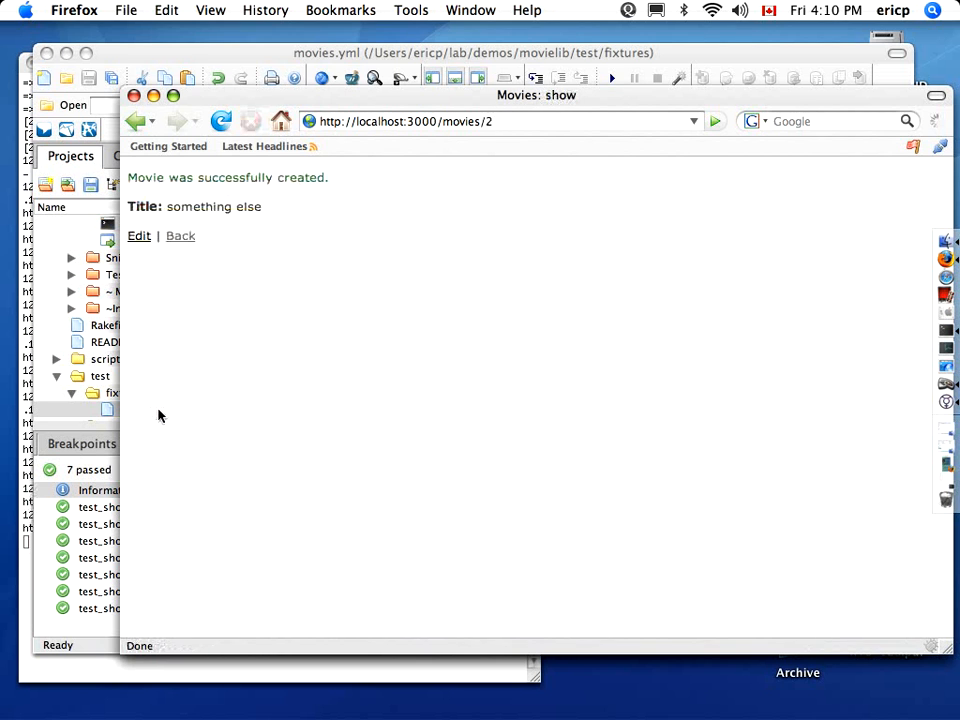
click(180, 236)
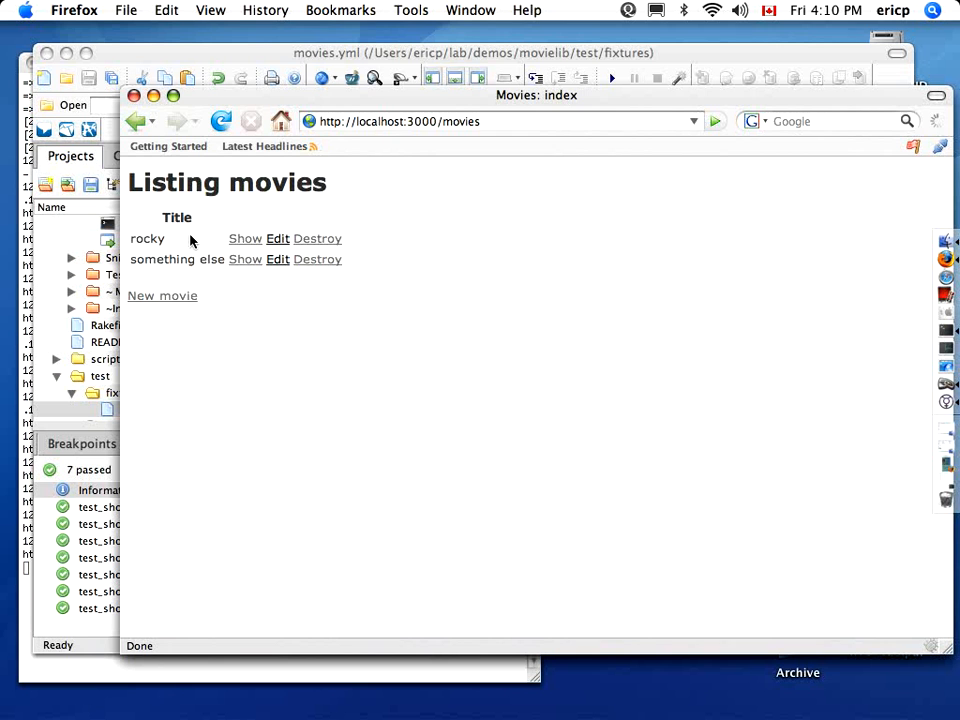